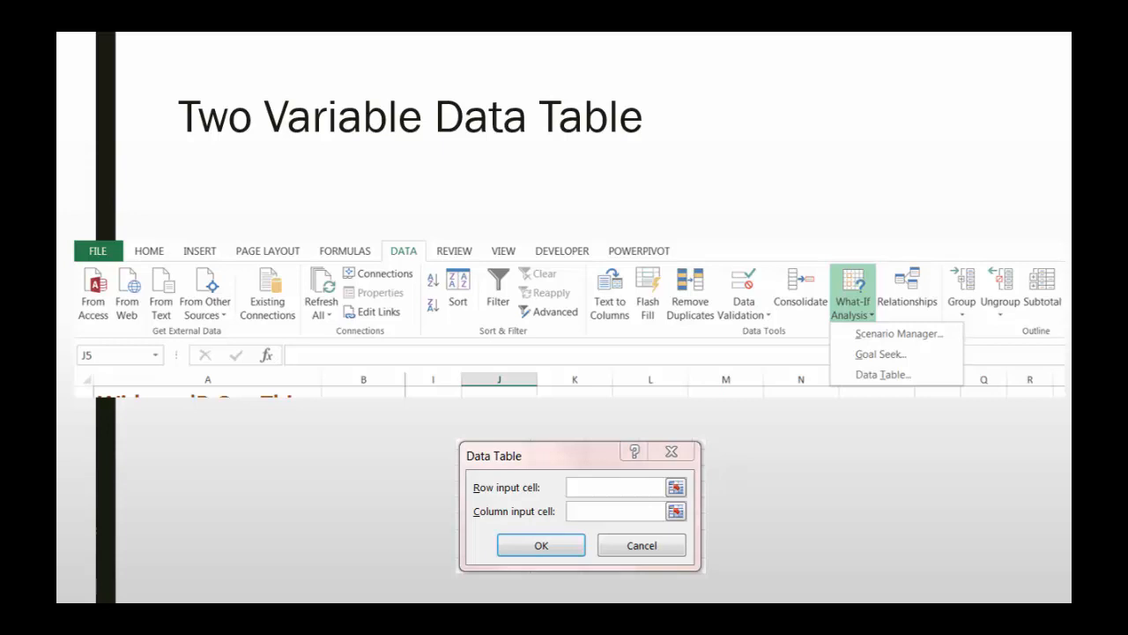
{"action": "mouse_move", "coordinate": [716, 485]}
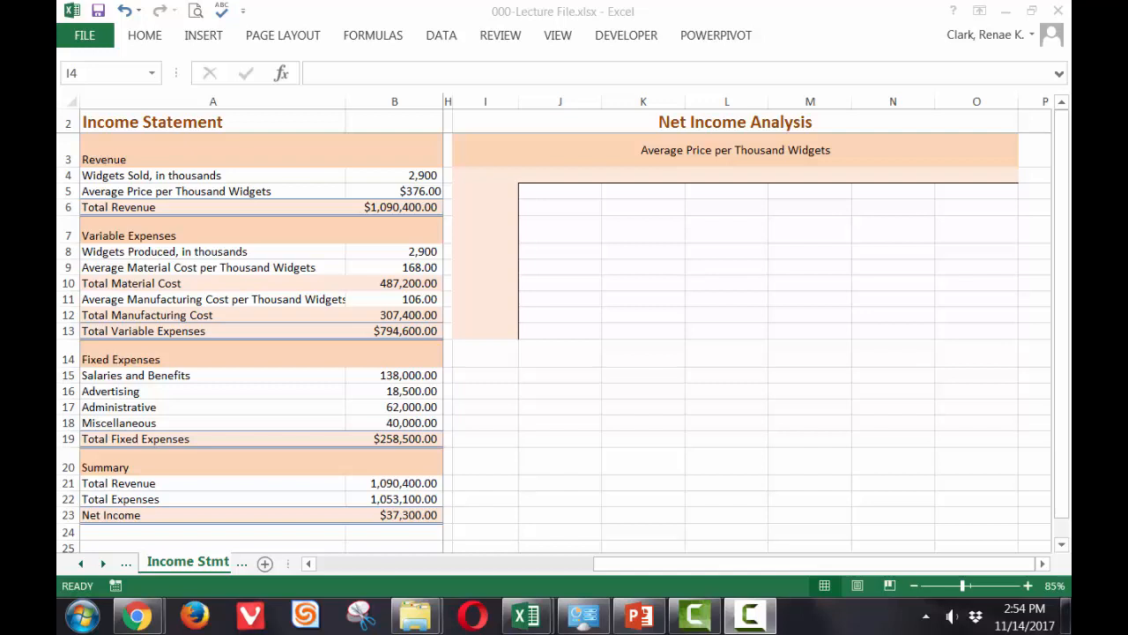
{"action": "mouse_move", "coordinate": [477, 203]}
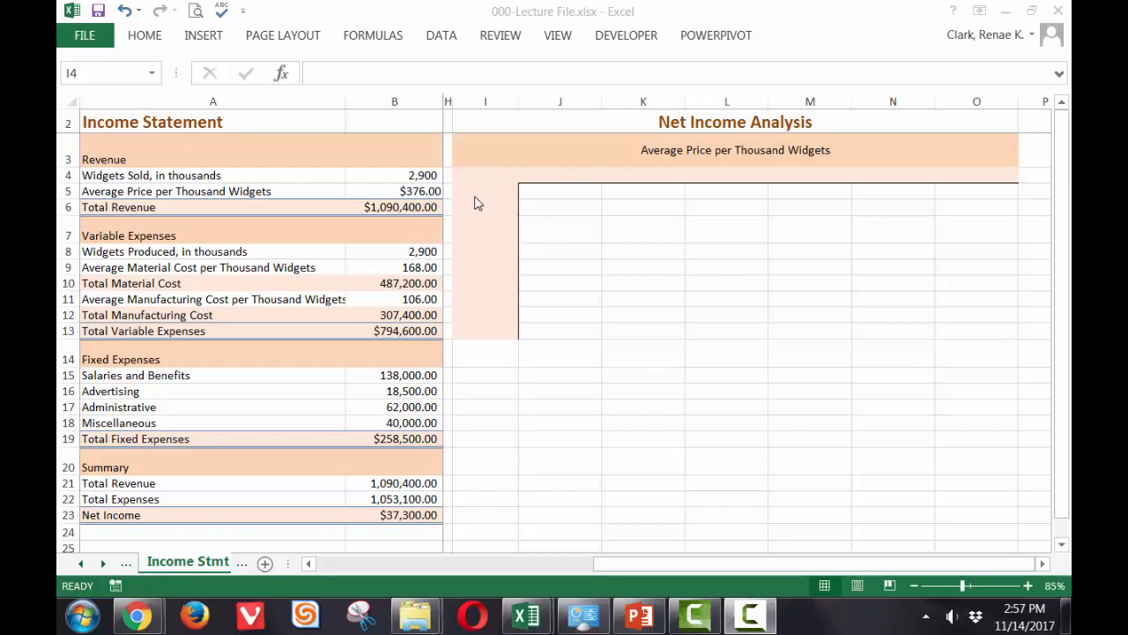
Enter widget counts 500 and 1,500 in I5:I6 and fill down to 8,500
{"action": "left_click", "coordinate": [485, 190]}
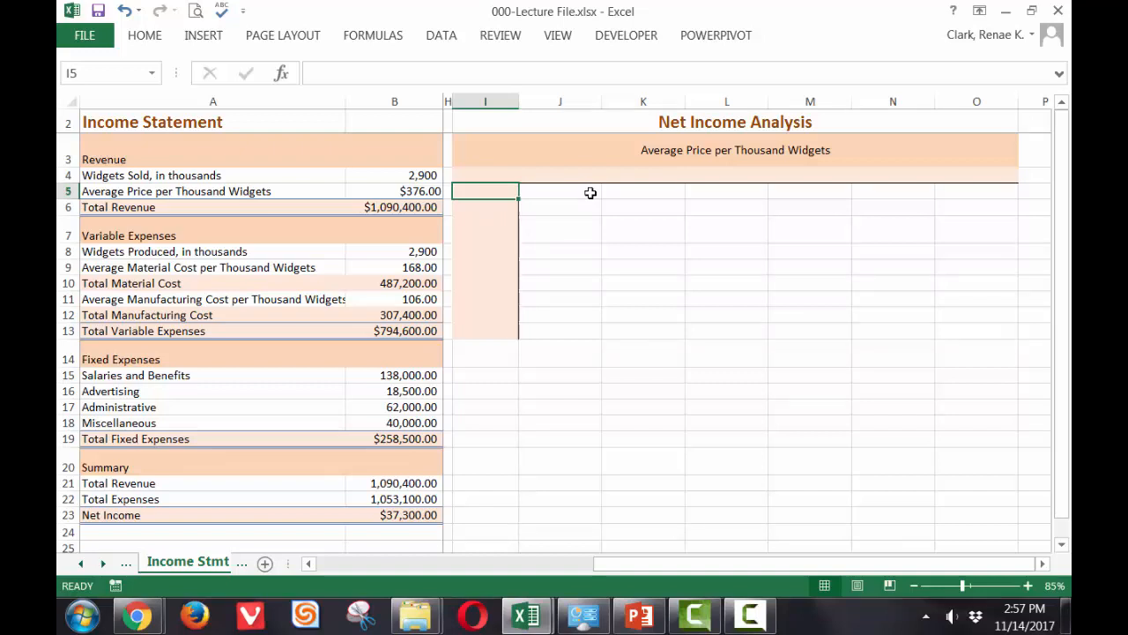
{"action": "type", "text": "500"}
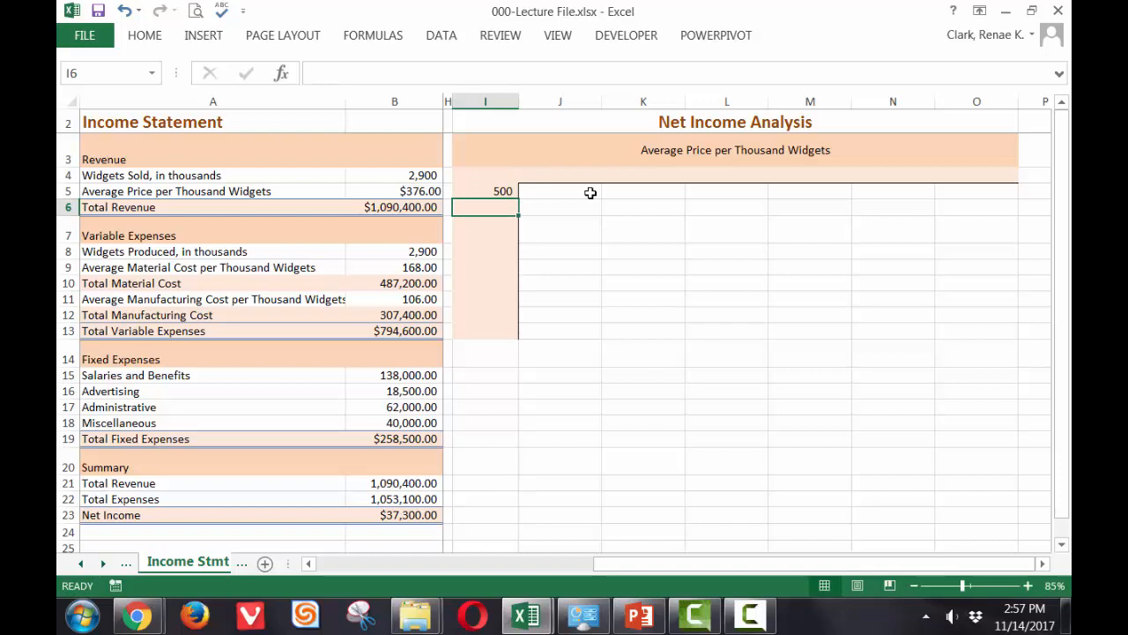
{"action": "type", "text": "1500"}
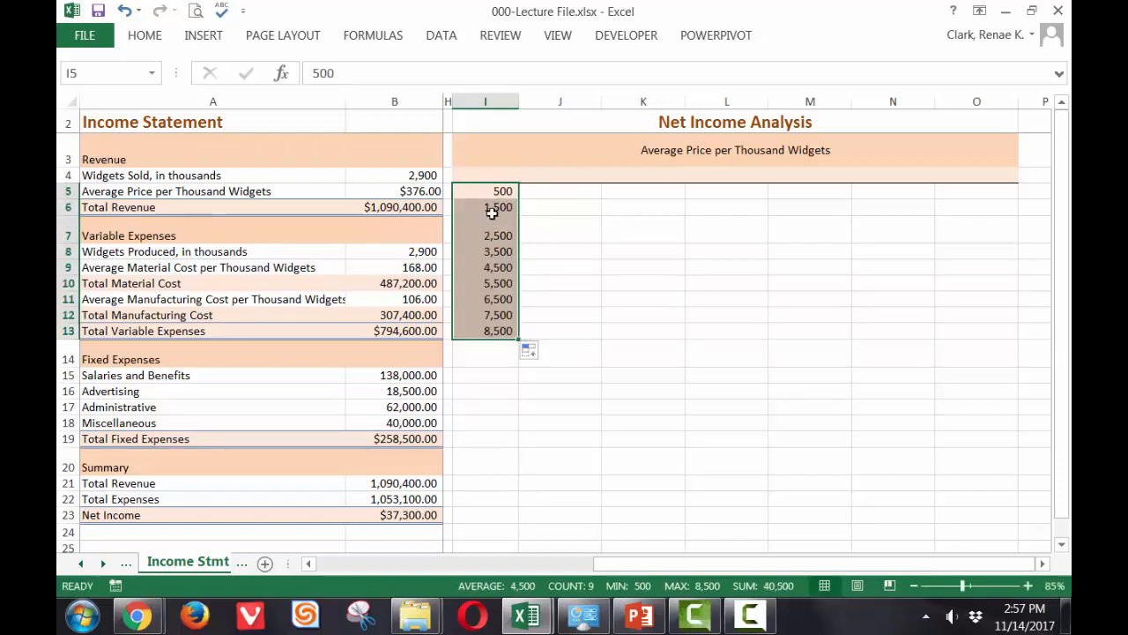
{"action": "left_click", "coordinate": [485, 191]}
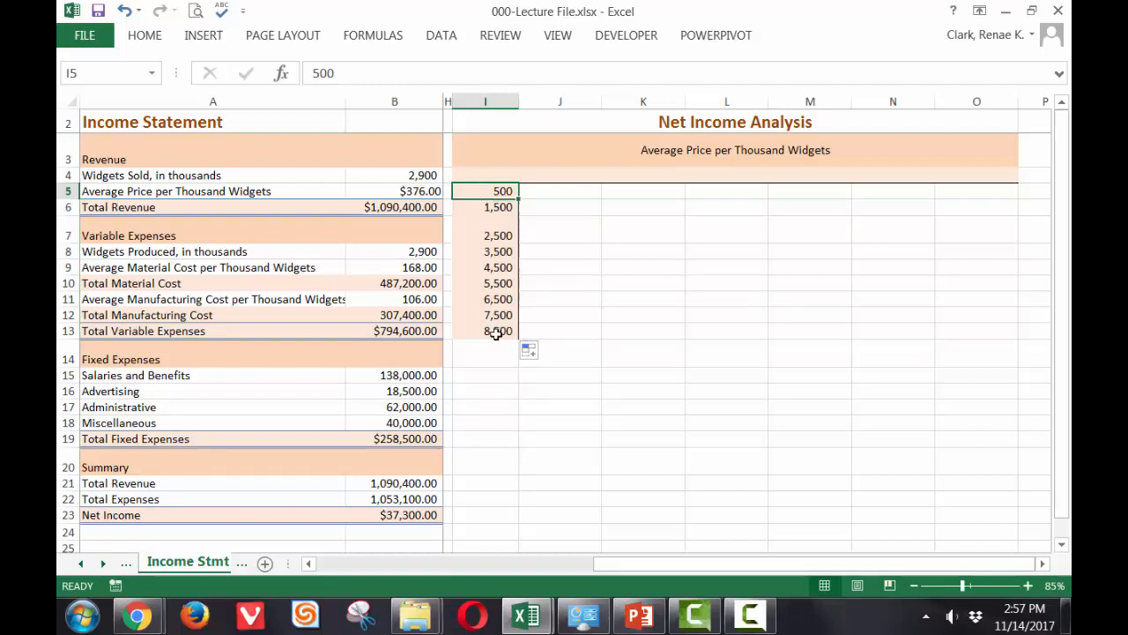
Enter prices $325 and $350 in J4:K4, extending across to $450 in O4
{"action": "left_click", "coordinate": [559, 175]}
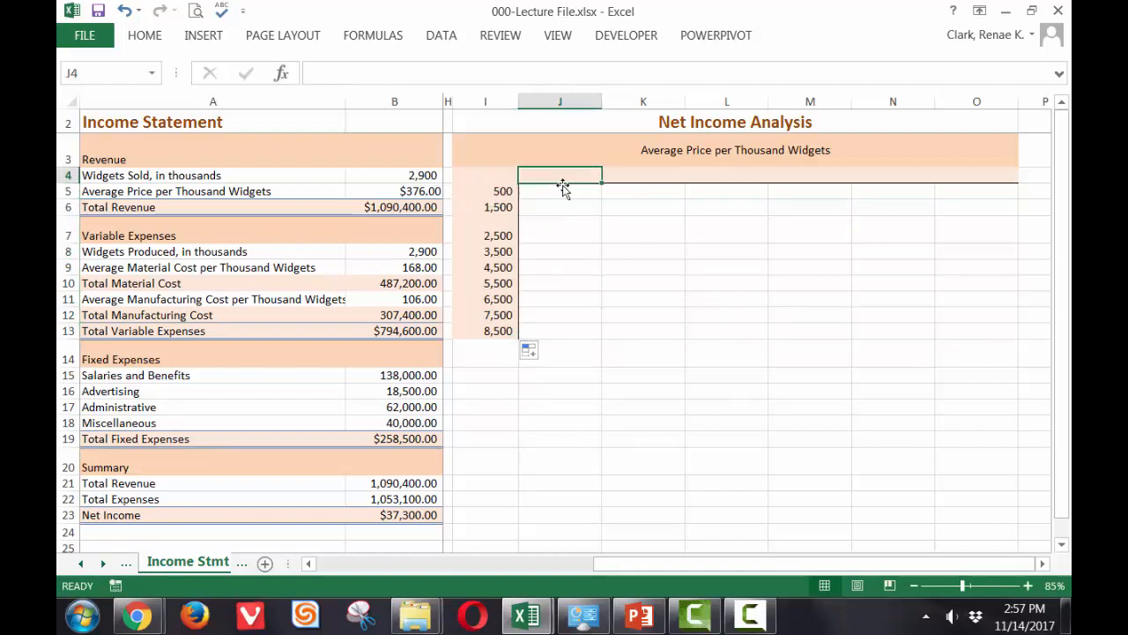
{"action": "mouse_move", "coordinate": [617, 228]}
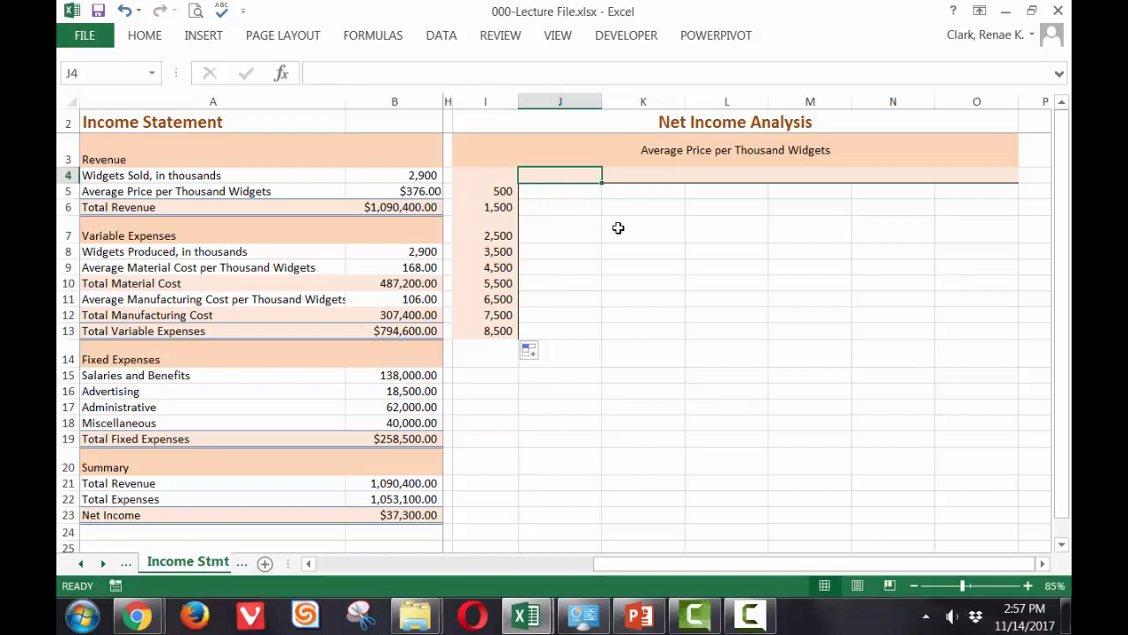
{"action": "mouse_move", "coordinate": [714, 261]}
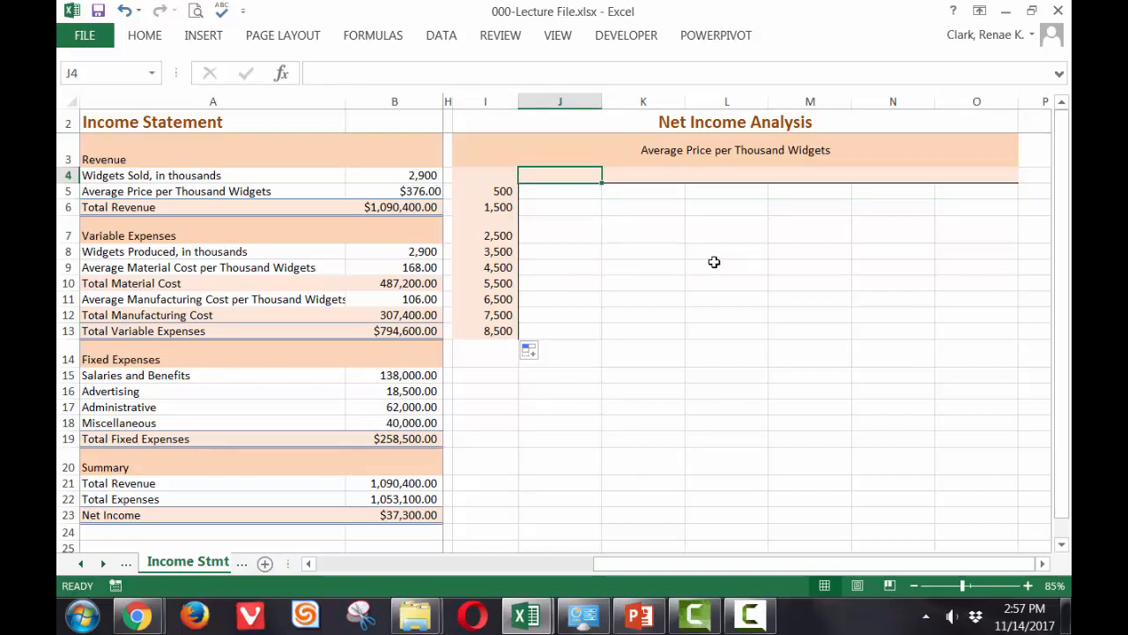
{"action": "type", "text": "325"}
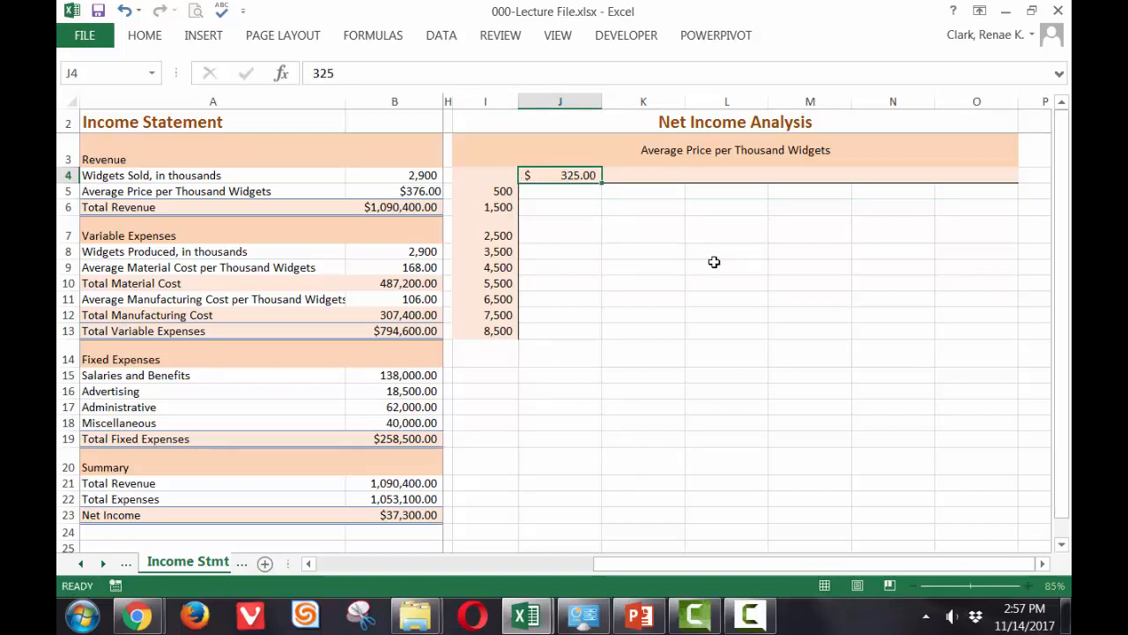
{"action": "left_click", "coordinate": [643, 175]}
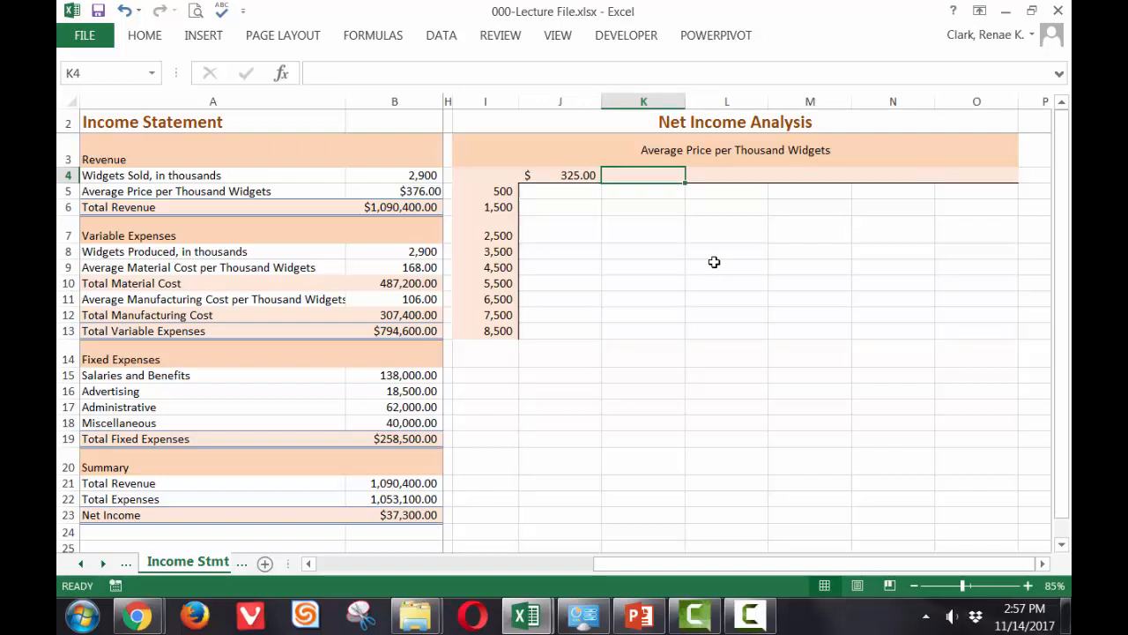
{"action": "type", "text": "3"}
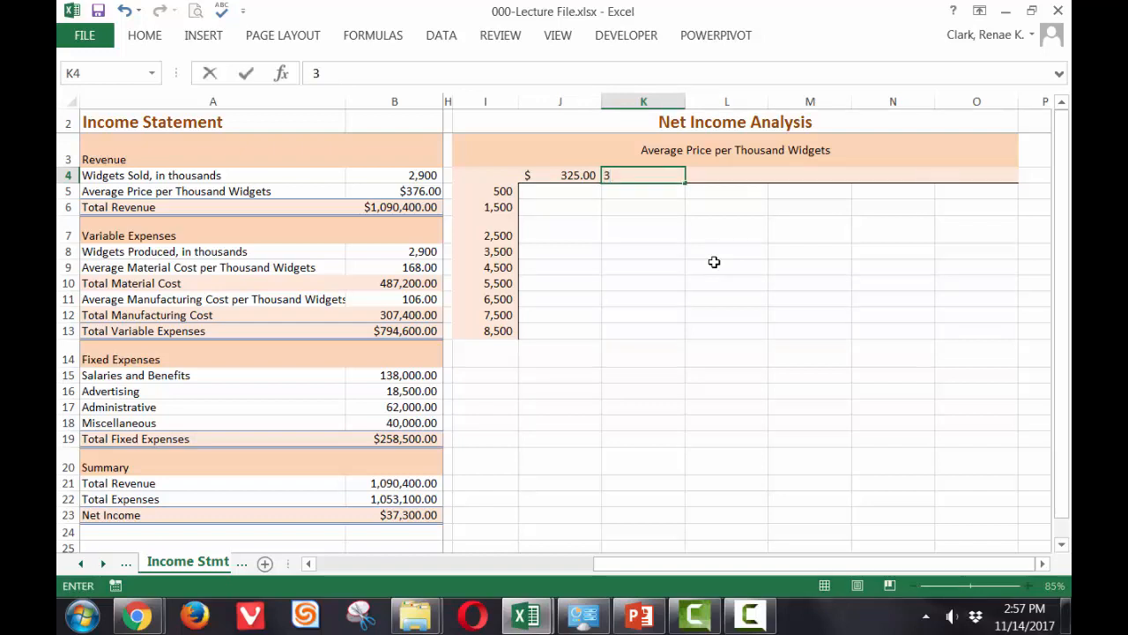
{"action": "key", "text": "Enter"}
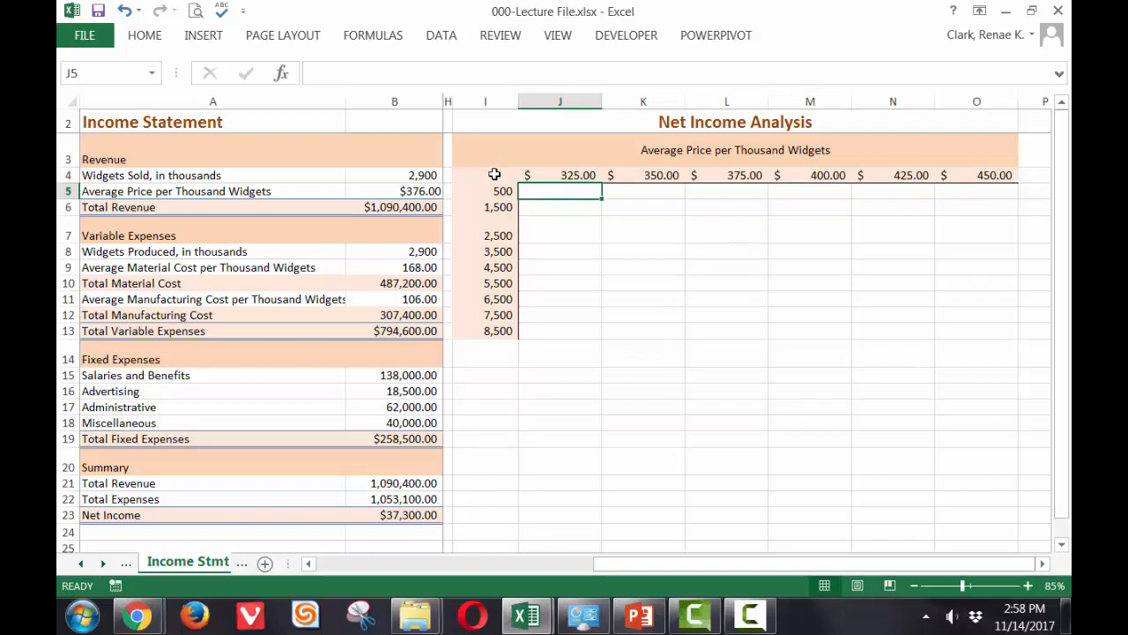
{"action": "left_click", "coordinate": [494, 175]}
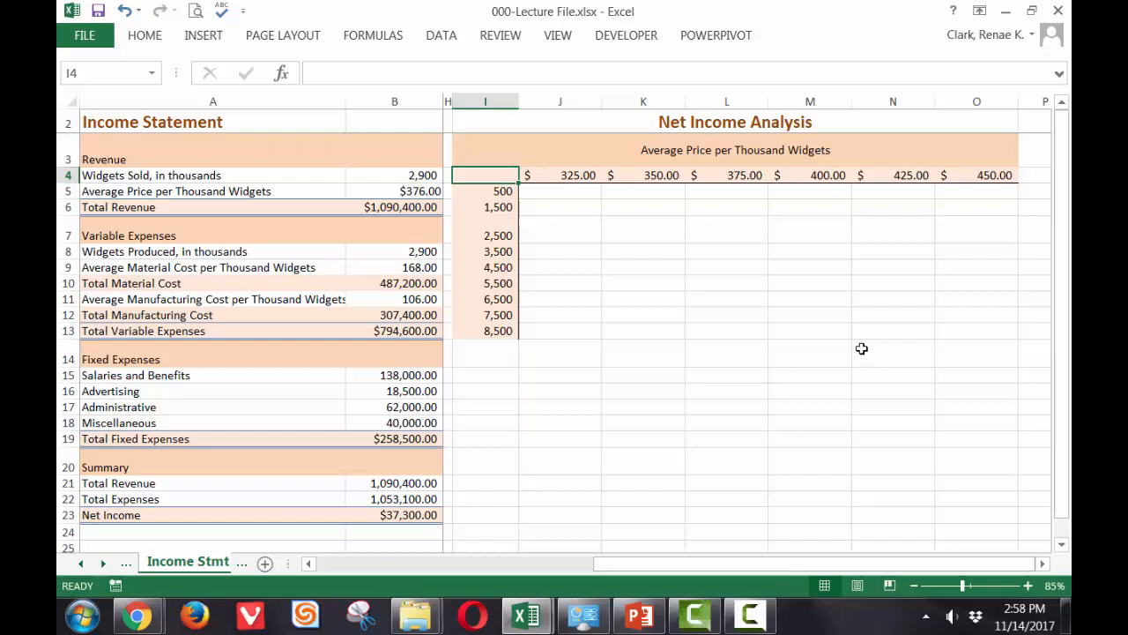
Enter =B23 in I4 and apply the custom number format "Widgets Sold"
{"action": "type", "text": "="}
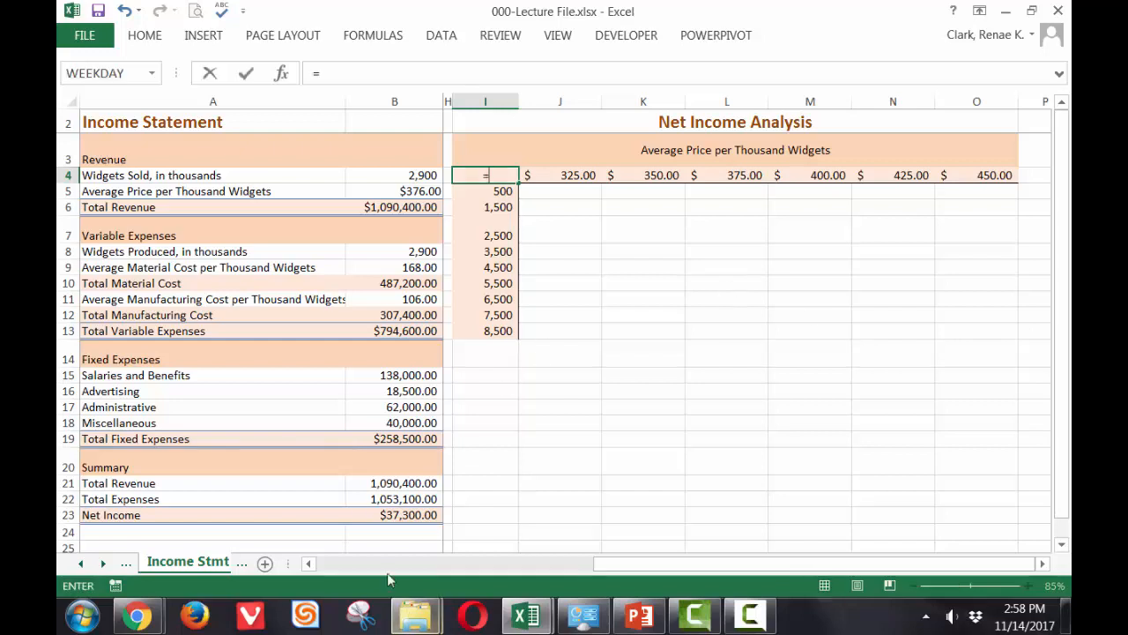
{"action": "left_click", "coordinate": [383, 515]}
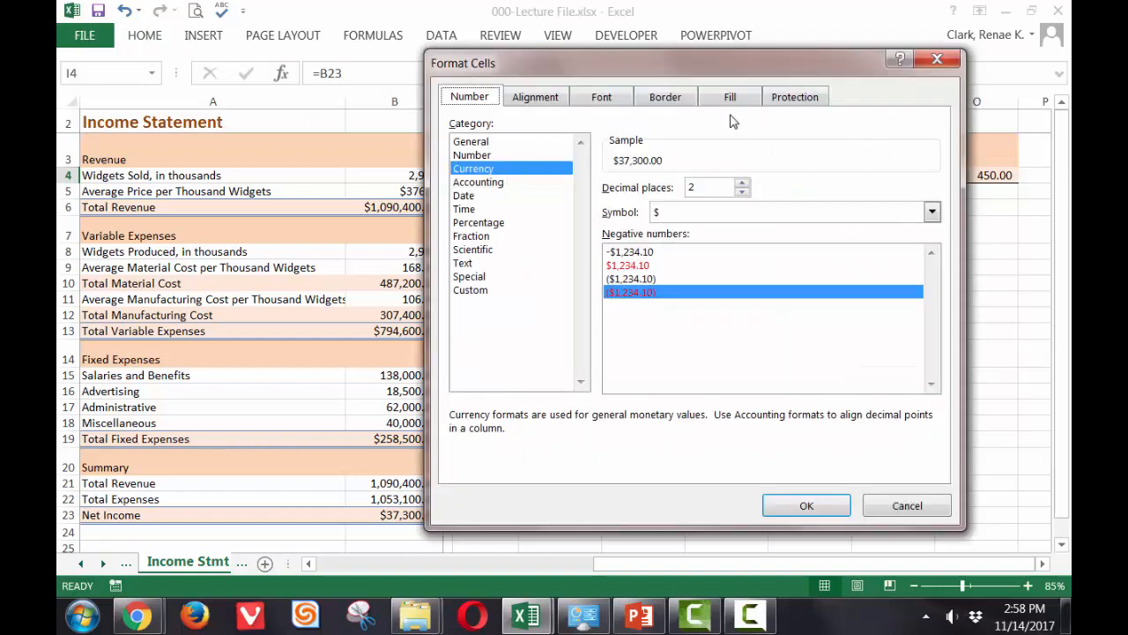
{"action": "mouse_move", "coordinate": [496, 307]}
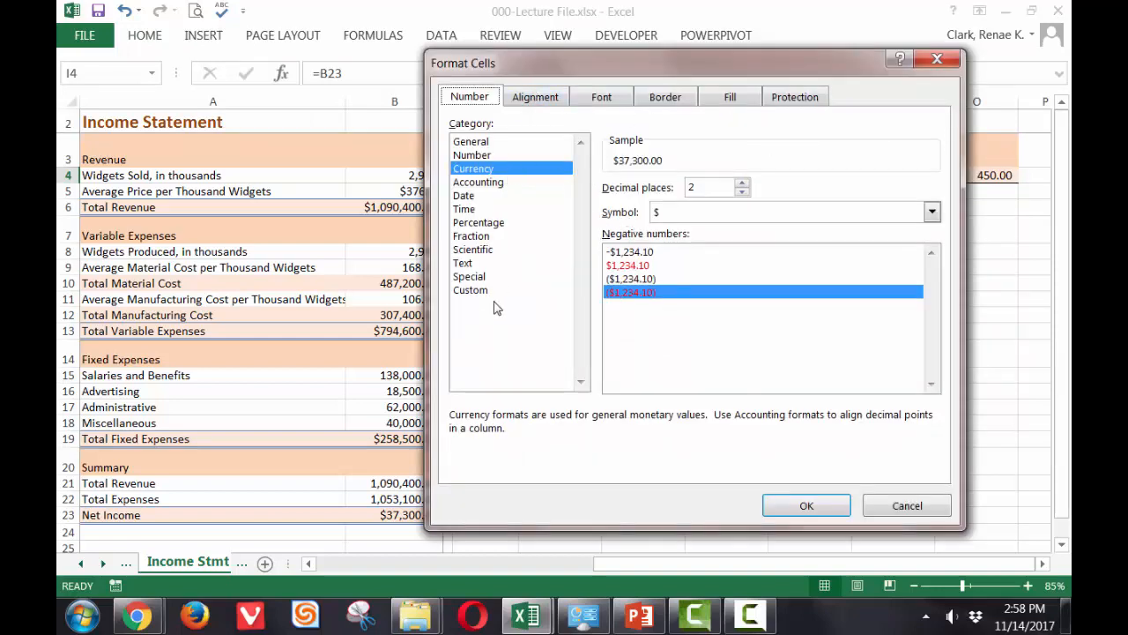
{"action": "left_click", "coordinate": [471, 289]}
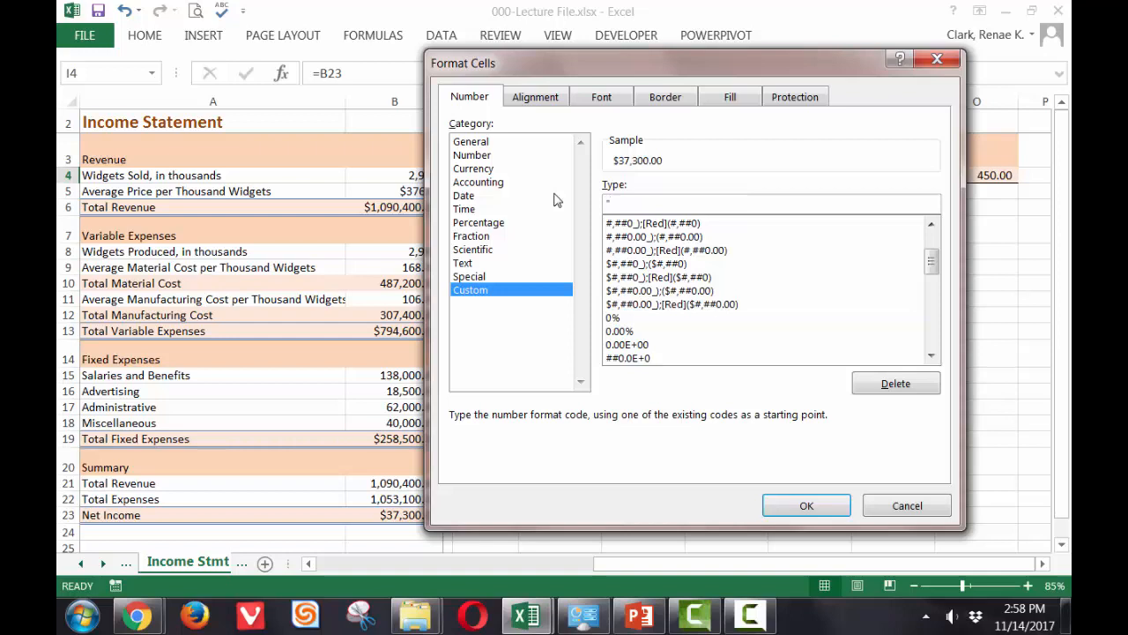
{"action": "type", "text": "\"Widgets Sold"}
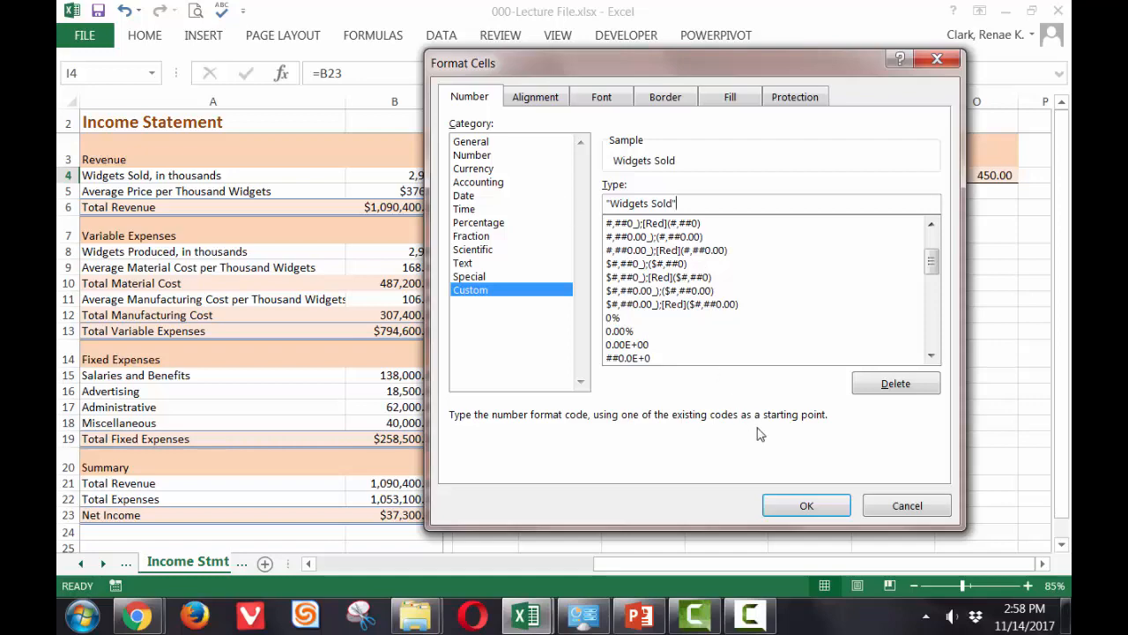
{"action": "left_click", "coordinate": [806, 505]}
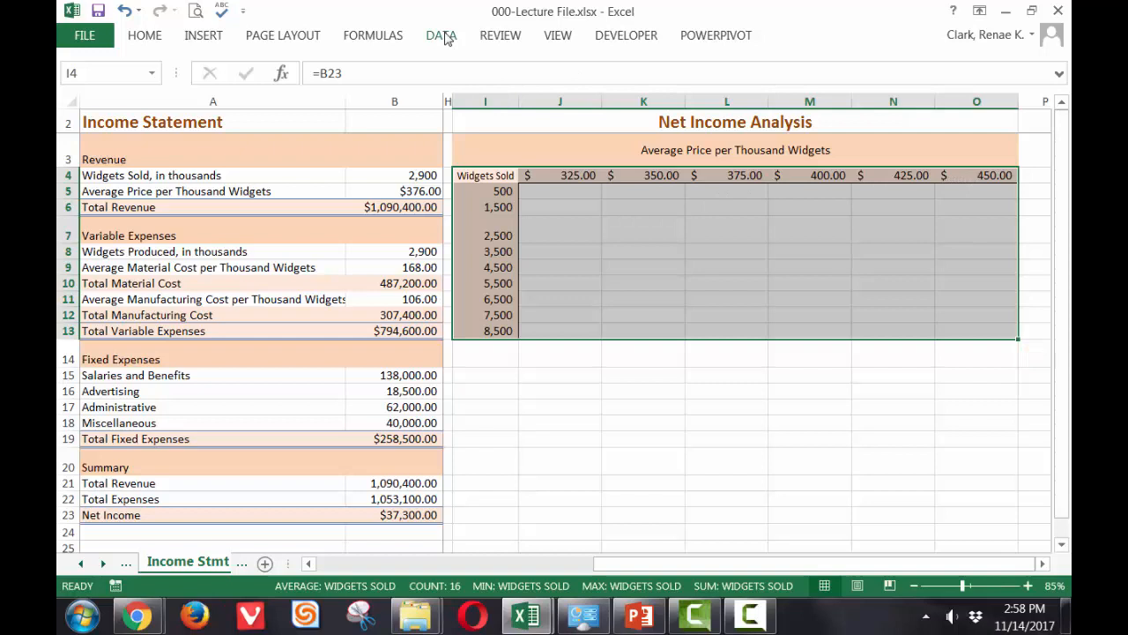
Create a Data Table on I4:O13 with row input $B$5 and column input $B$4
{"action": "left_click", "coordinate": [440, 36]}
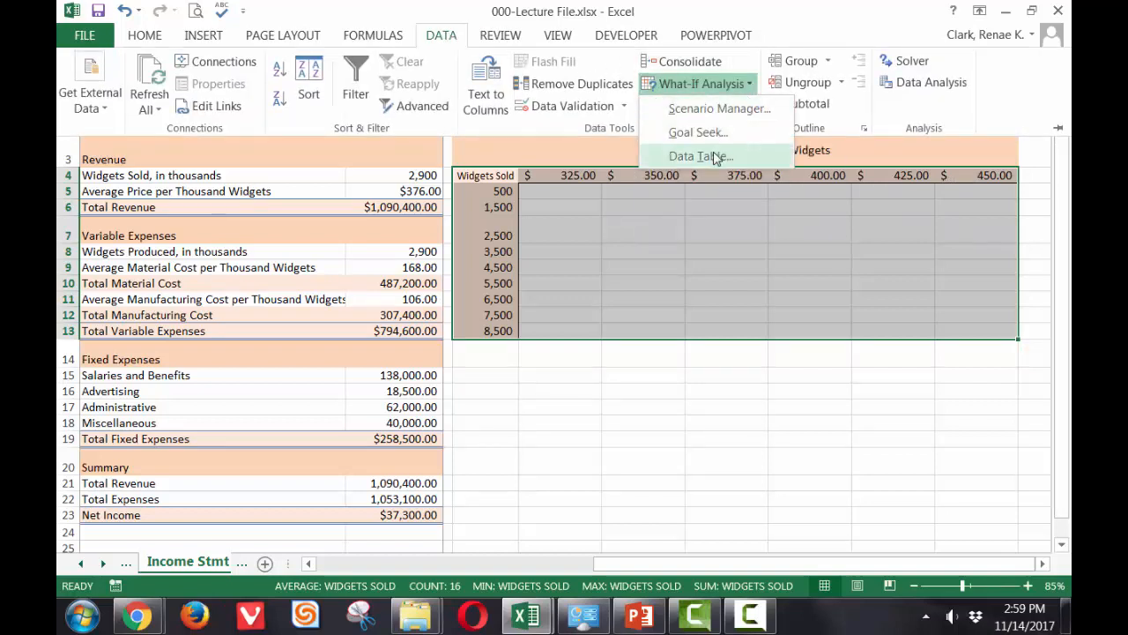
{"action": "left_click", "coordinate": [698, 156]}
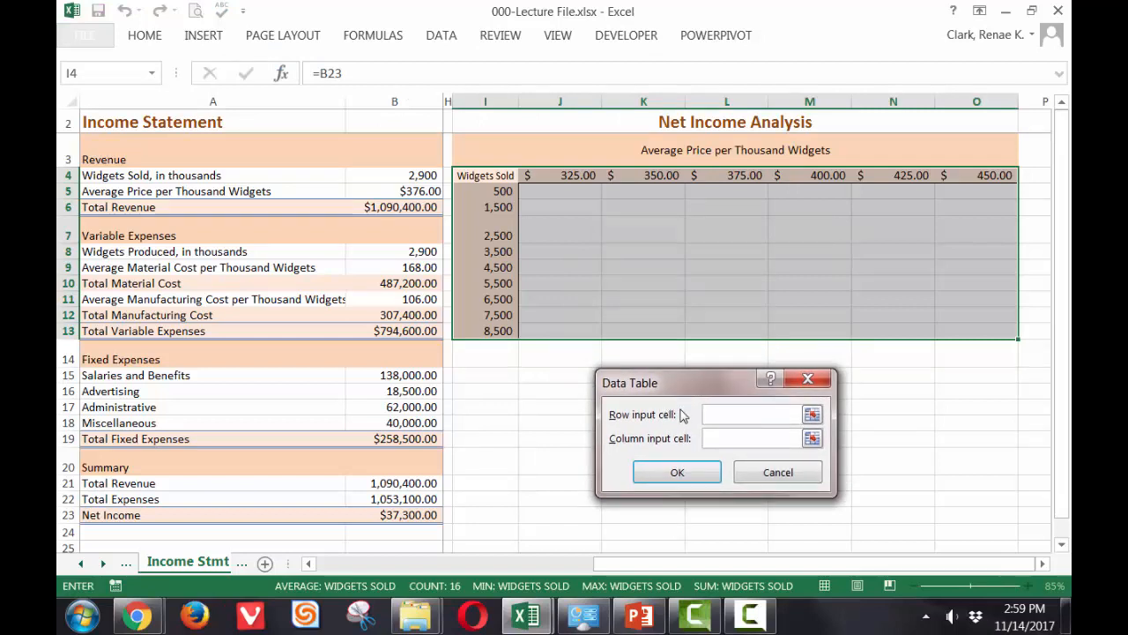
{"action": "mouse_move", "coordinate": [372, 186]}
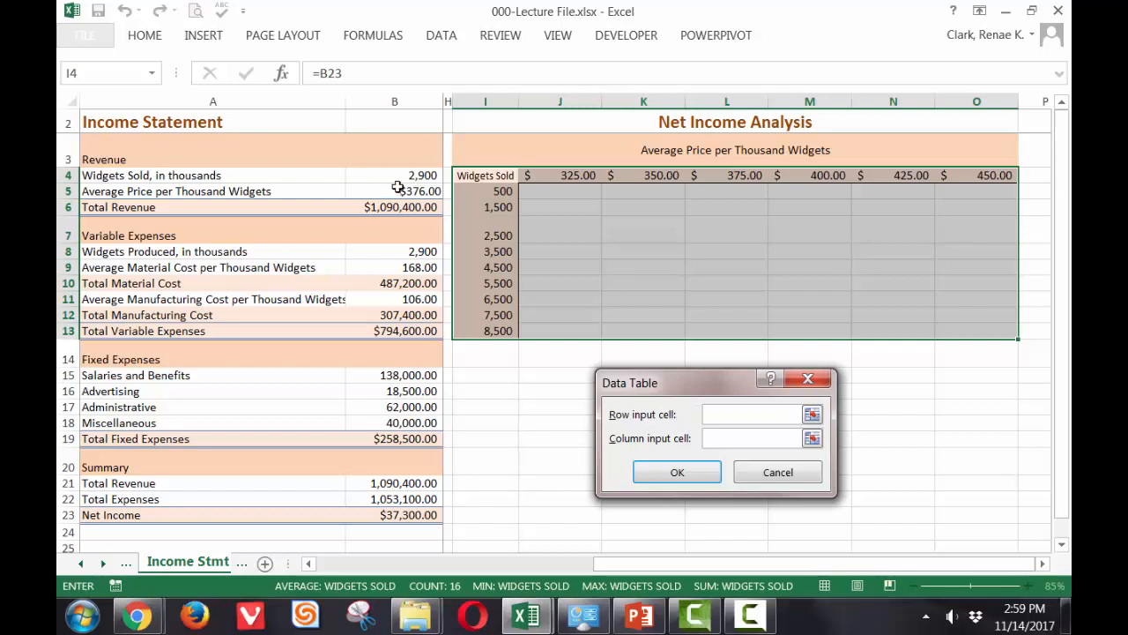
{"action": "type", "text": "$B$5"}
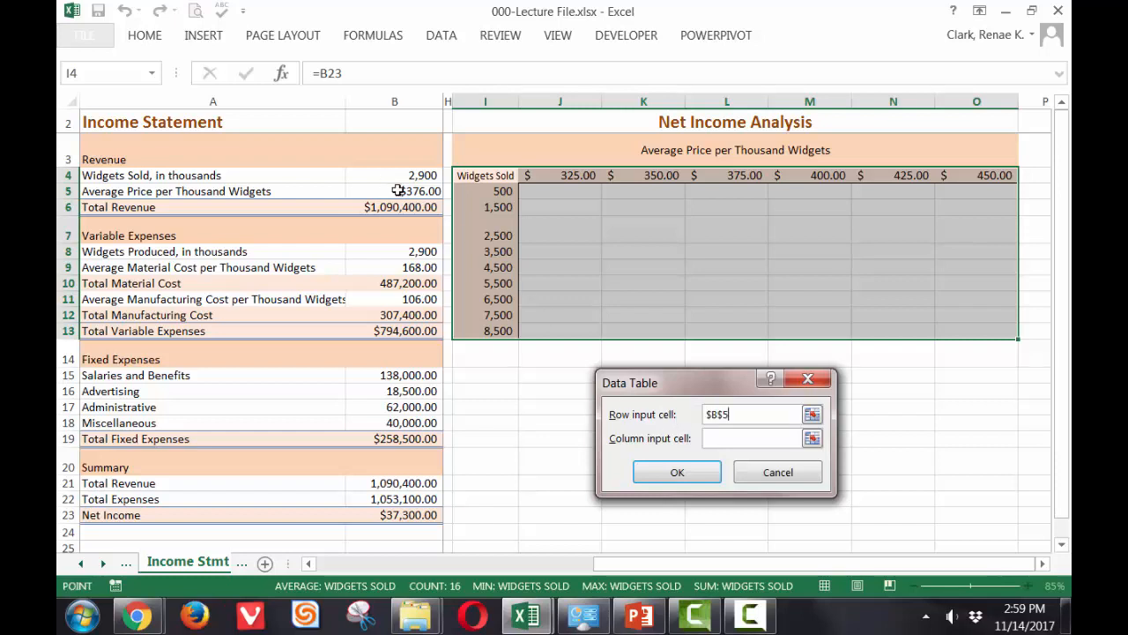
{"action": "left_click", "coordinate": [751, 438]}
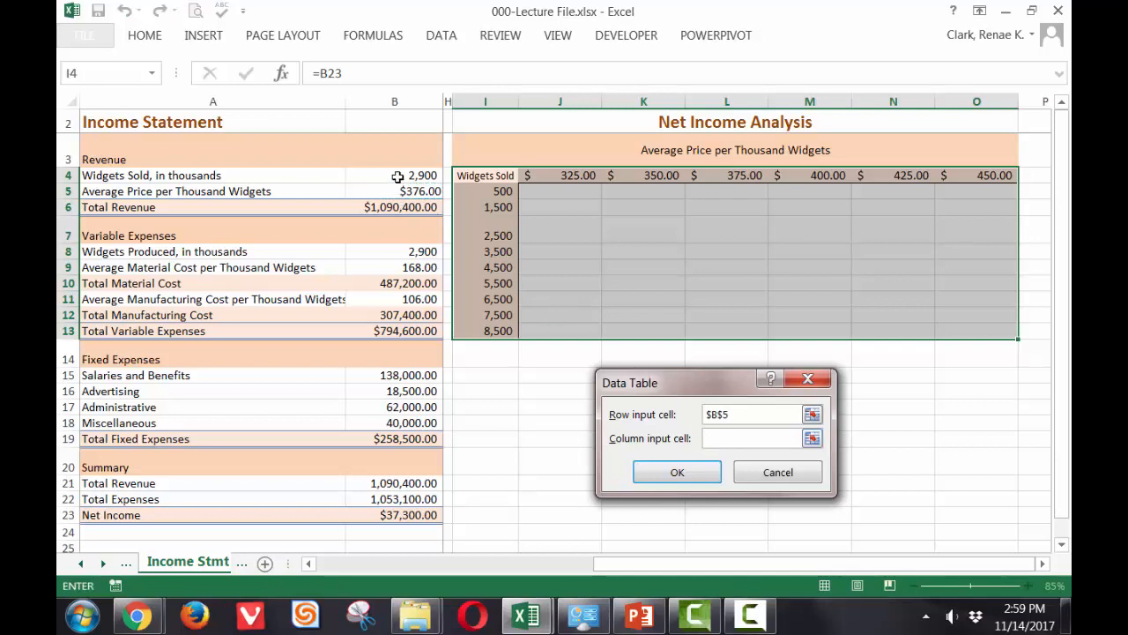
{"action": "left_click", "coordinate": [394, 176]}
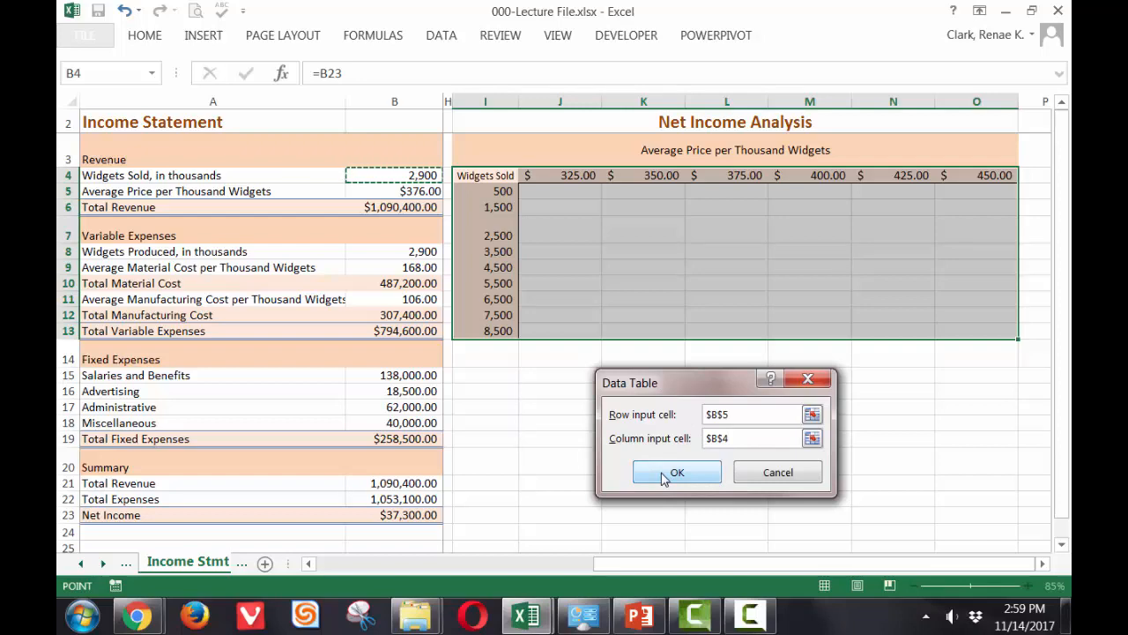
{"action": "left_click", "coordinate": [676, 472]}
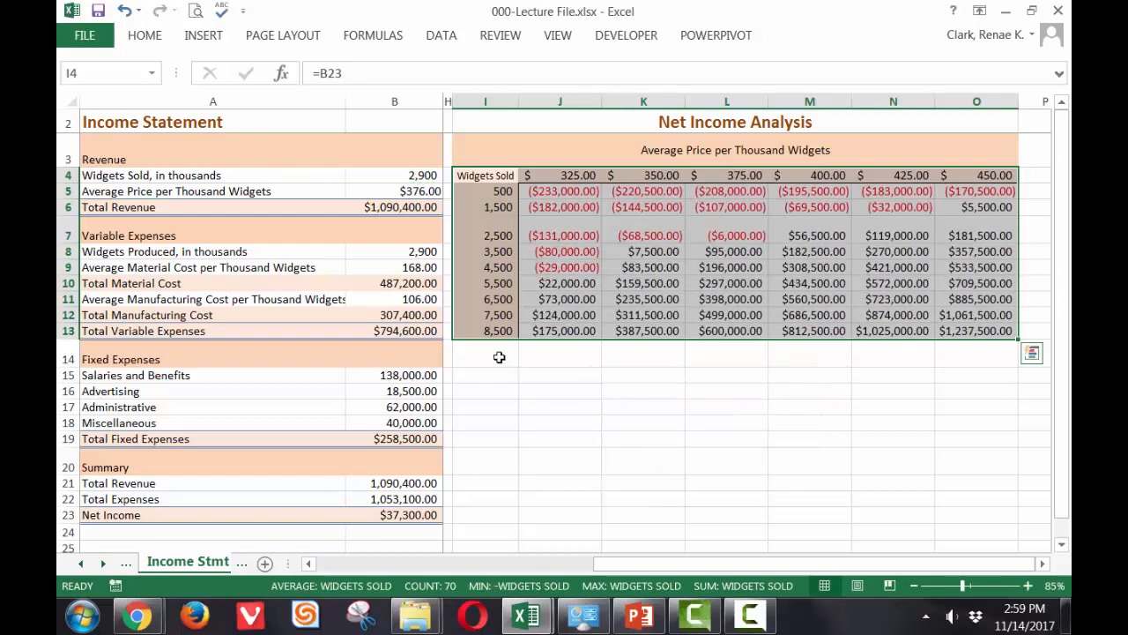
{"action": "left_click", "coordinate": [485, 354]}
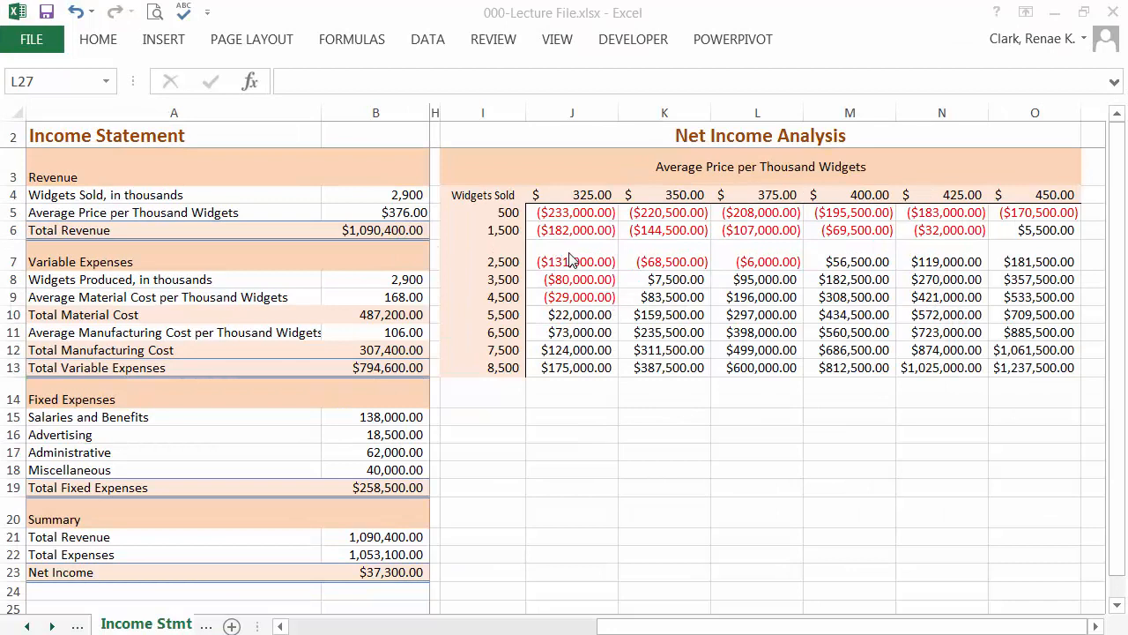
{"action": "mouse_move", "coordinate": [555, 233]}
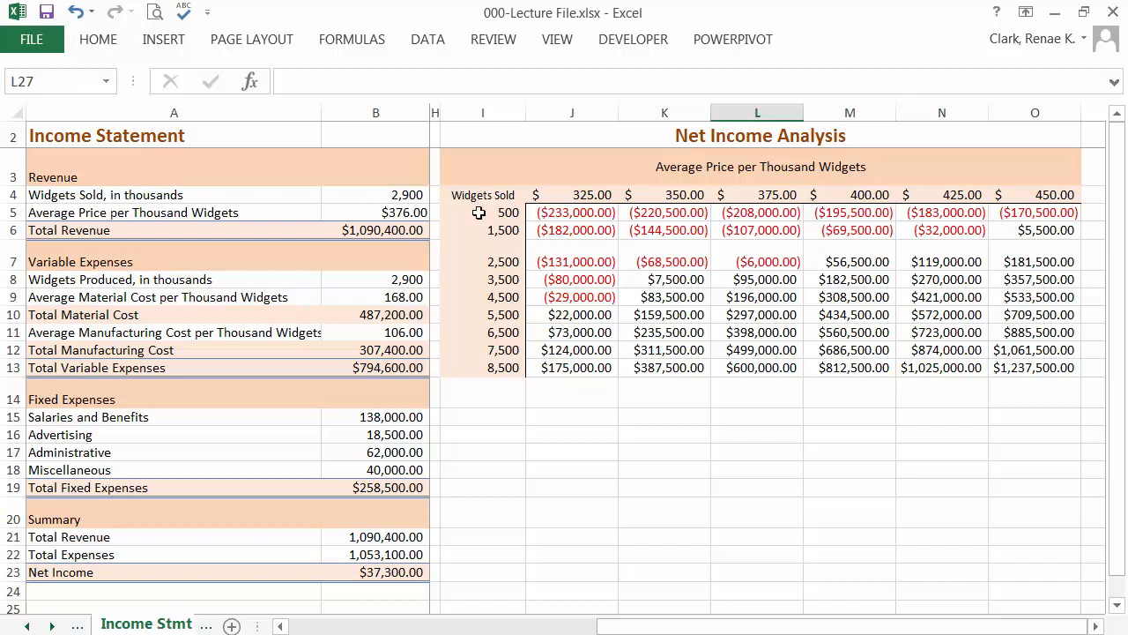
Drag-select I5:O13, covering the widget counts and net income results
{"action": "left_click_drag", "start_coordinate": [482, 212], "coordinate": [1034, 315]}
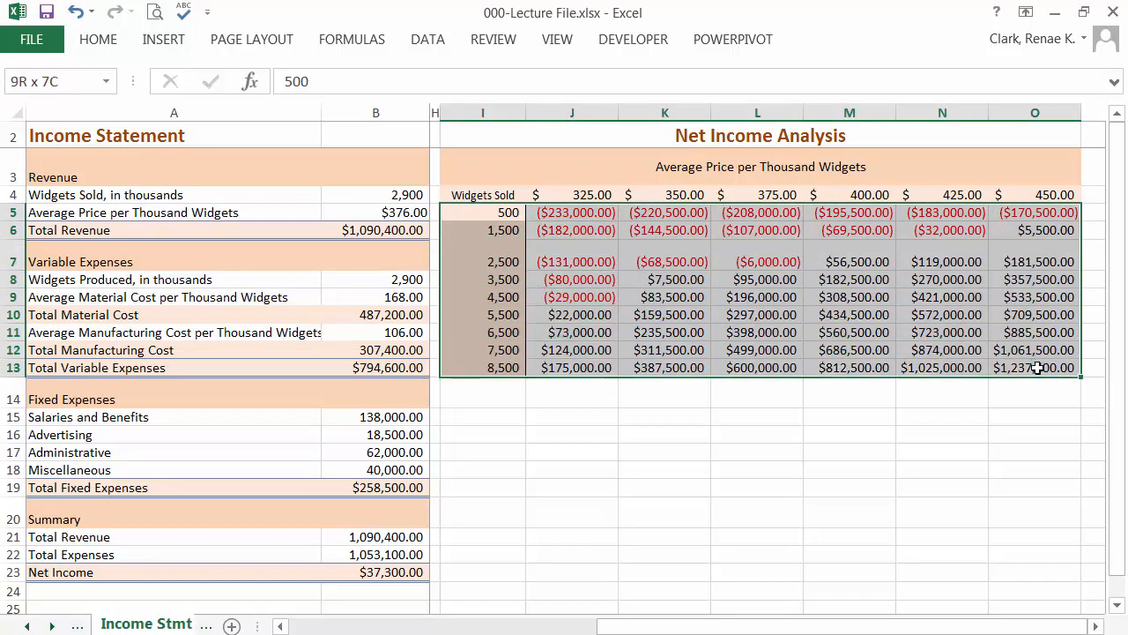
{"action": "left_click", "coordinate": [482, 213]}
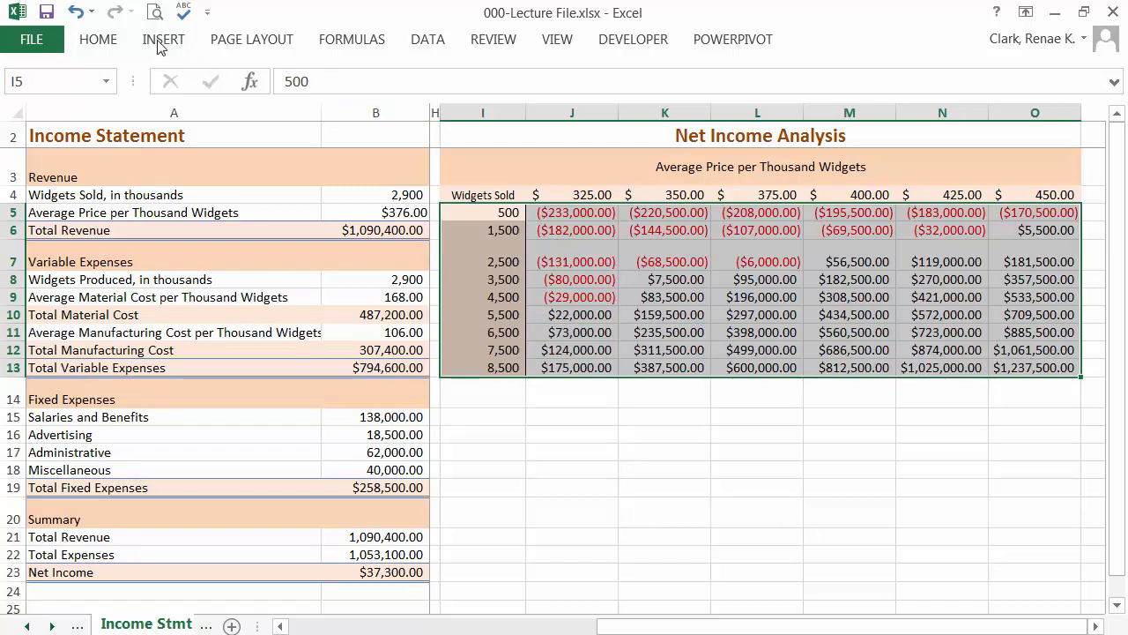
Insert a Scatter with Straight Lines chart from the selected table data
{"action": "left_click", "coordinate": [163, 39]}
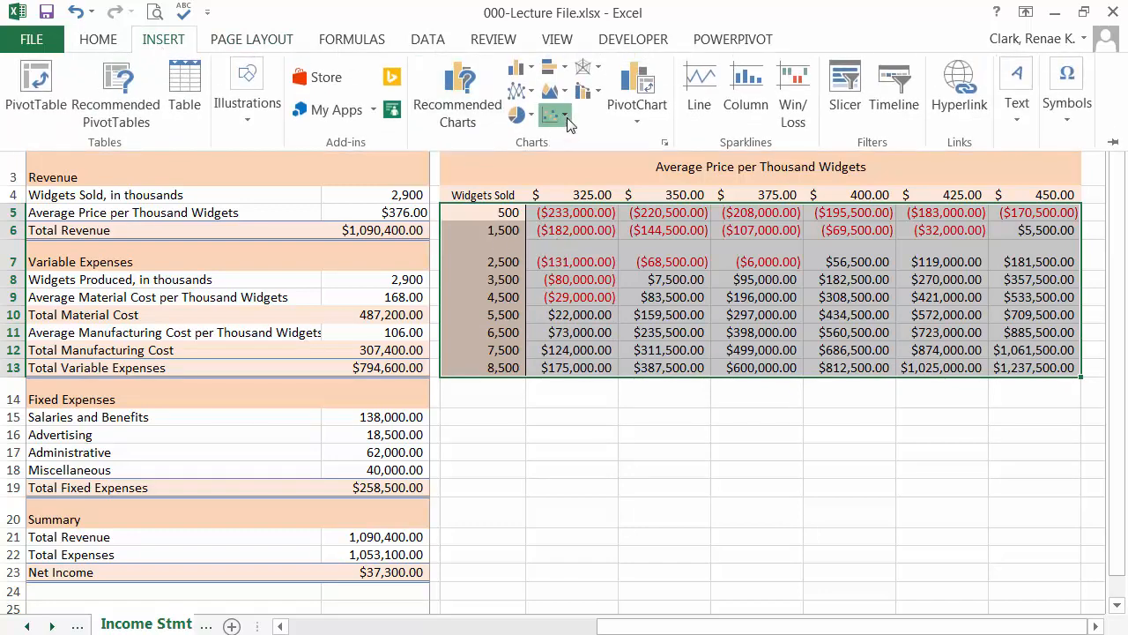
{"action": "left_click", "coordinate": [549, 114]}
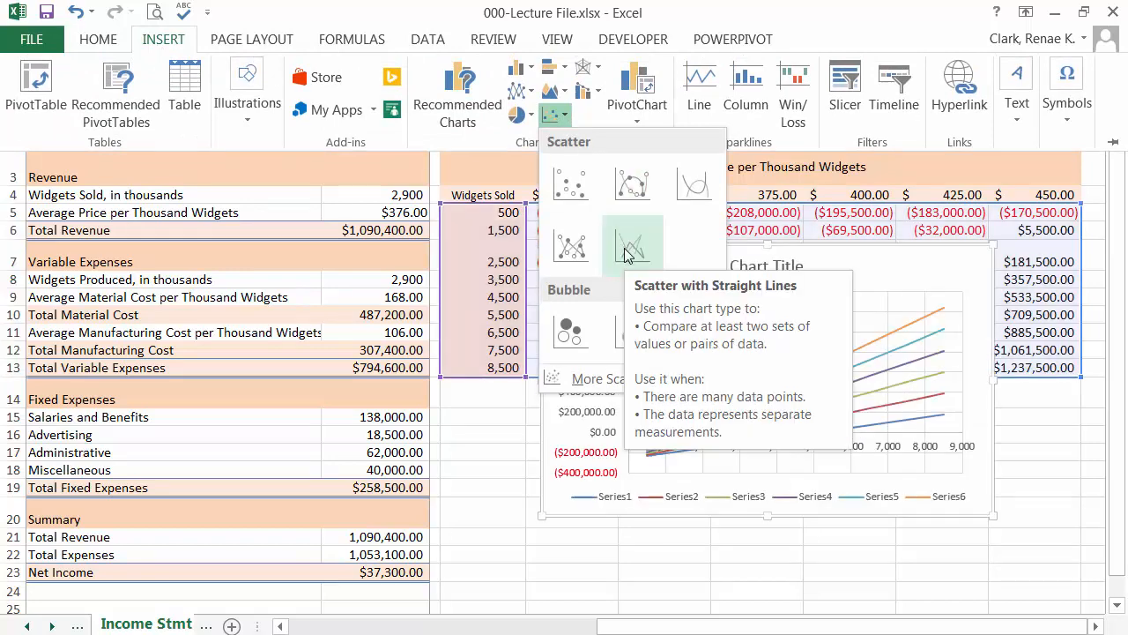
{"action": "left_click", "coordinate": [632, 247]}
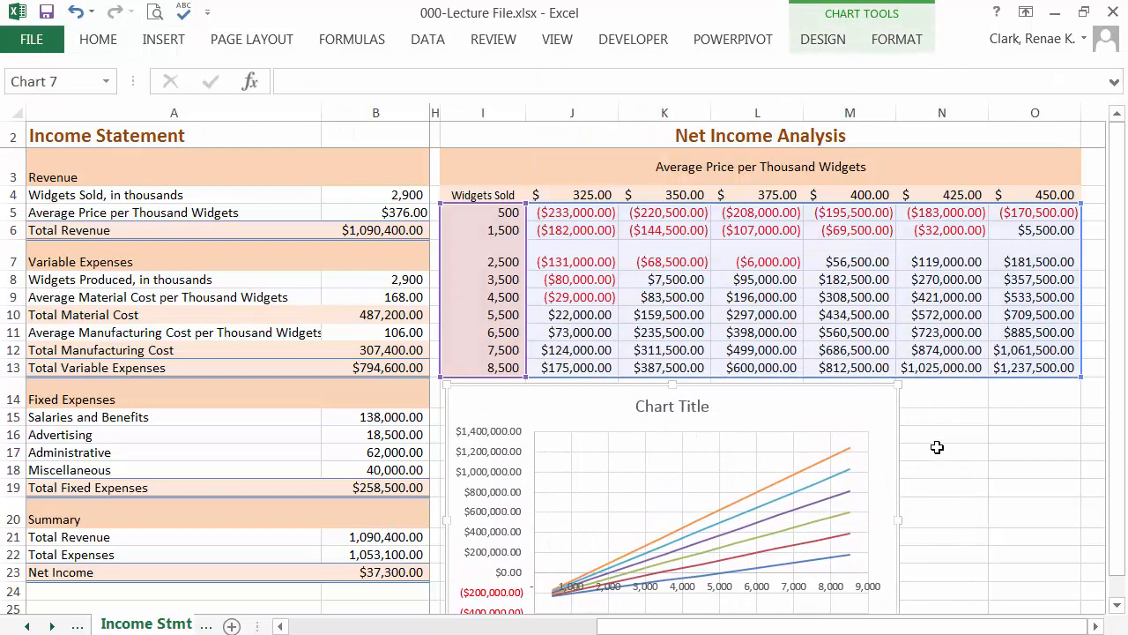
{"action": "scroll", "scroll_direction": "down", "scroll_amount": 3}
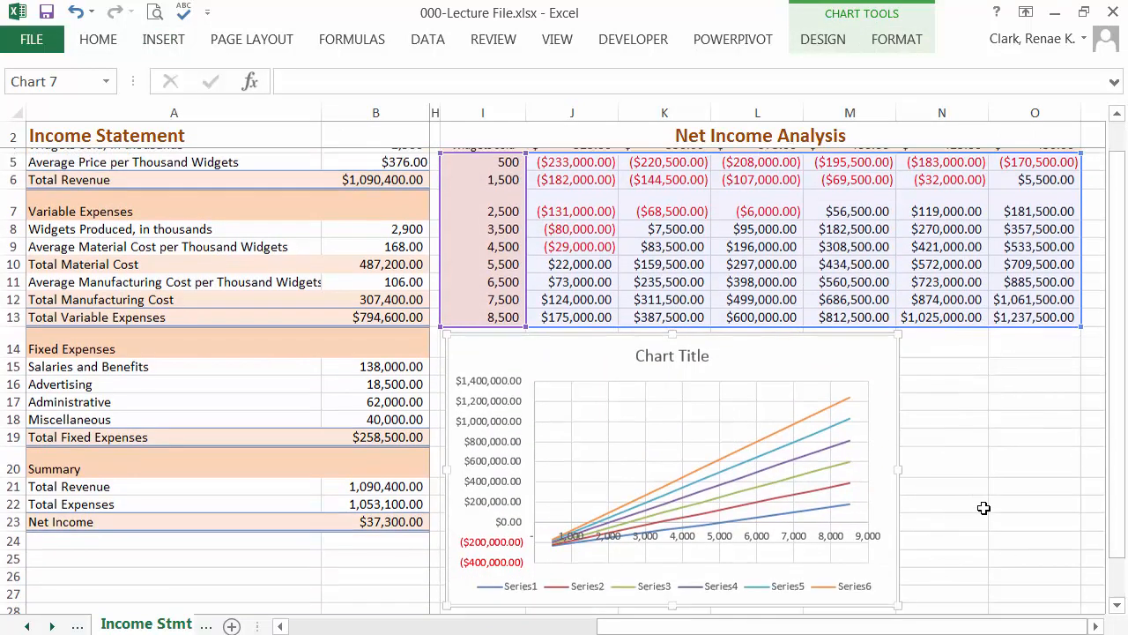
{"action": "scroll", "scroll_direction": "down", "scroll_amount": 3}
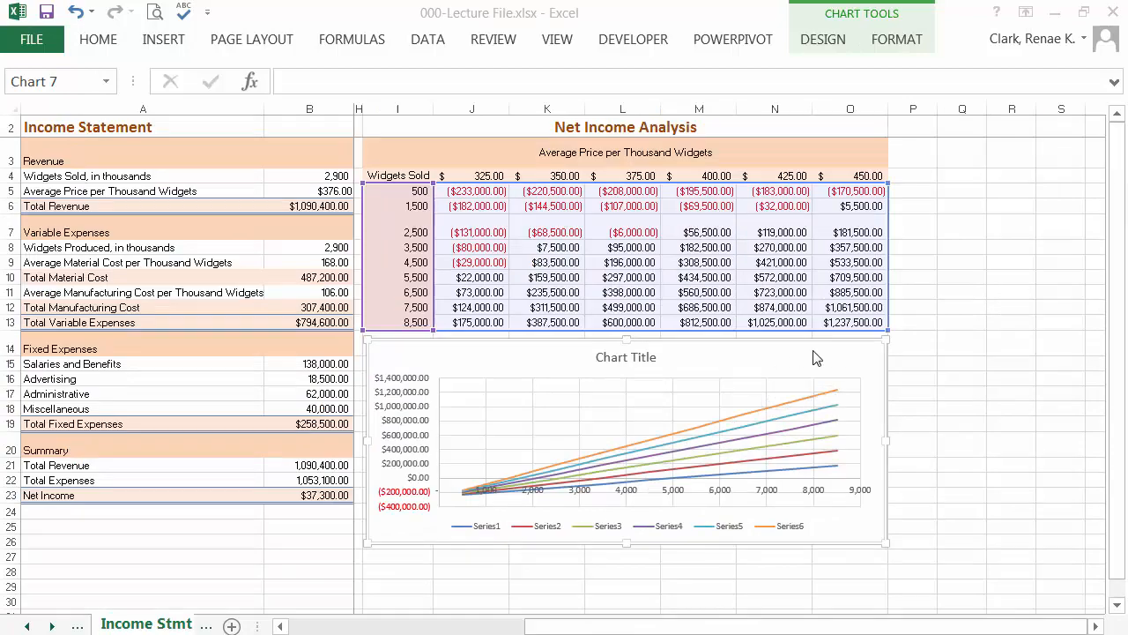
{"action": "mouse_move", "coordinate": [870, 357]}
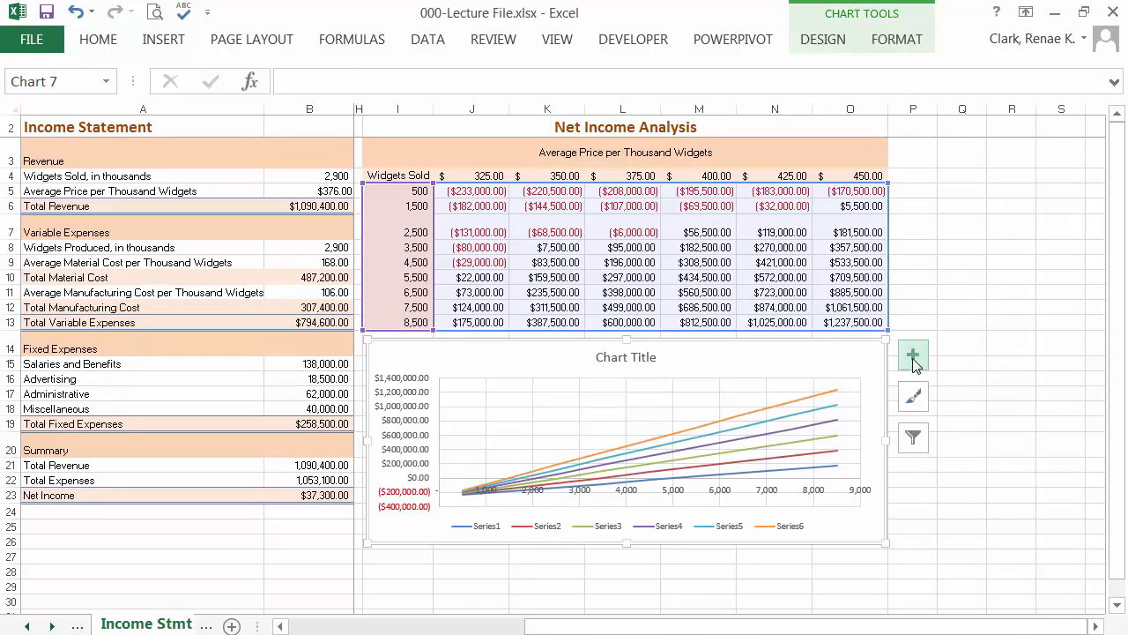
Turn off the chart title and set the legend position to Right
{"action": "left_click", "coordinate": [913, 355]}
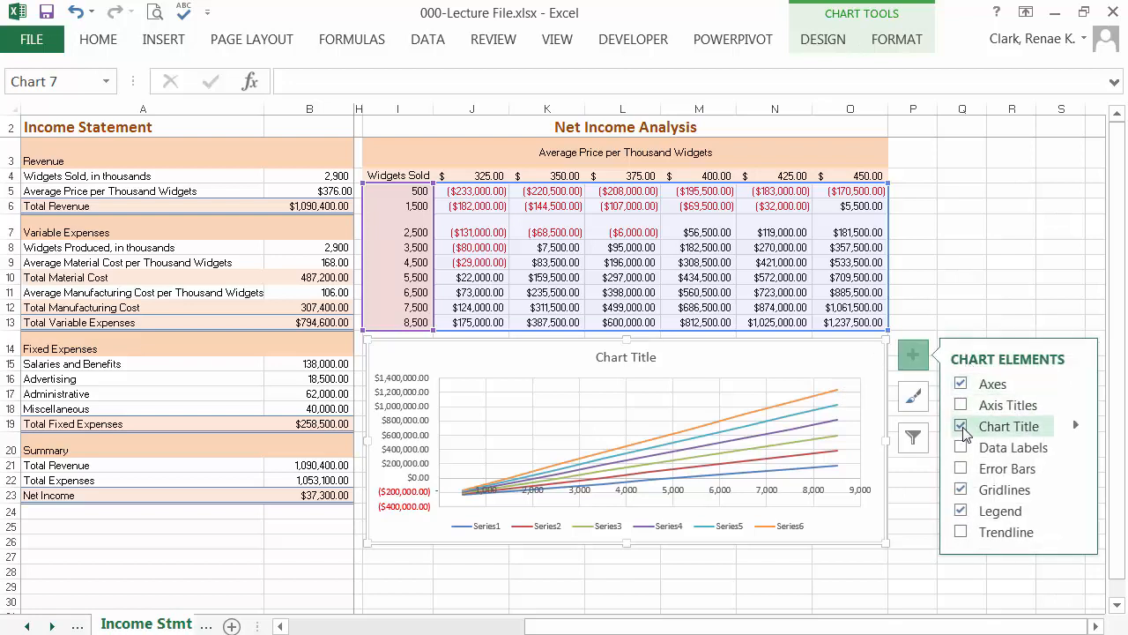
{"action": "left_click", "coordinate": [960, 404]}
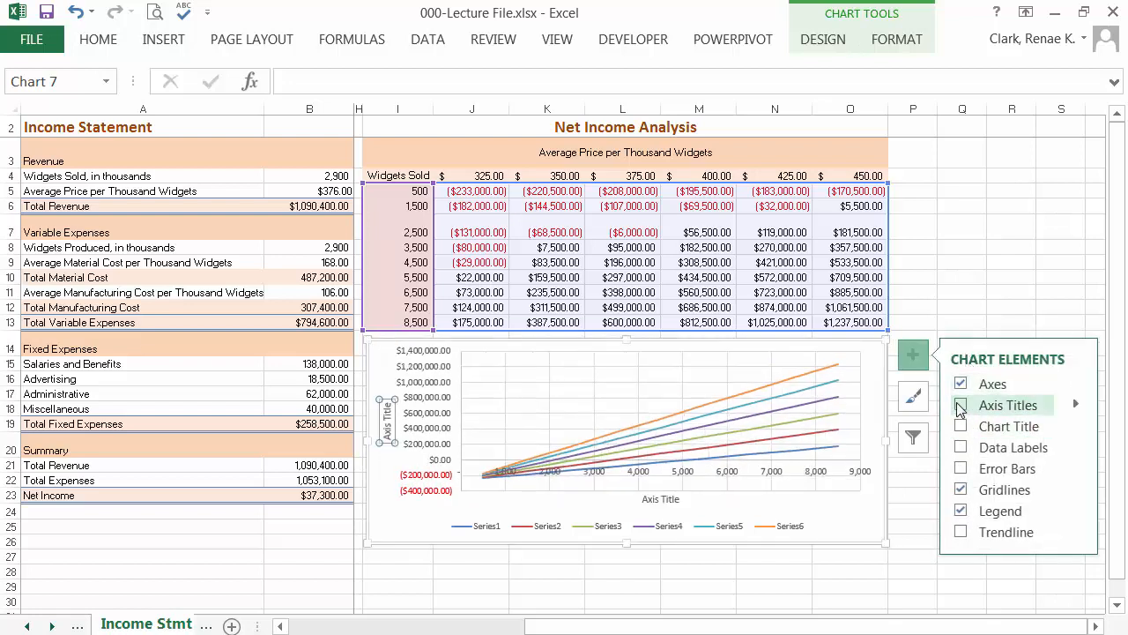
{"action": "left_click", "coordinate": [961, 404]}
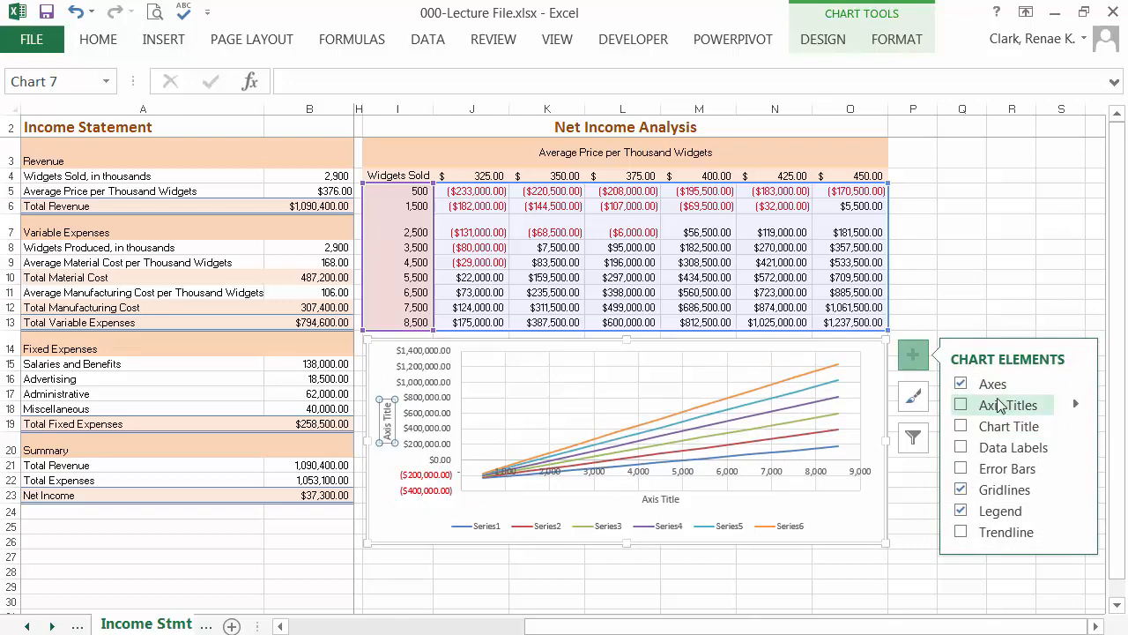
{"action": "left_click", "coordinate": [960, 405]}
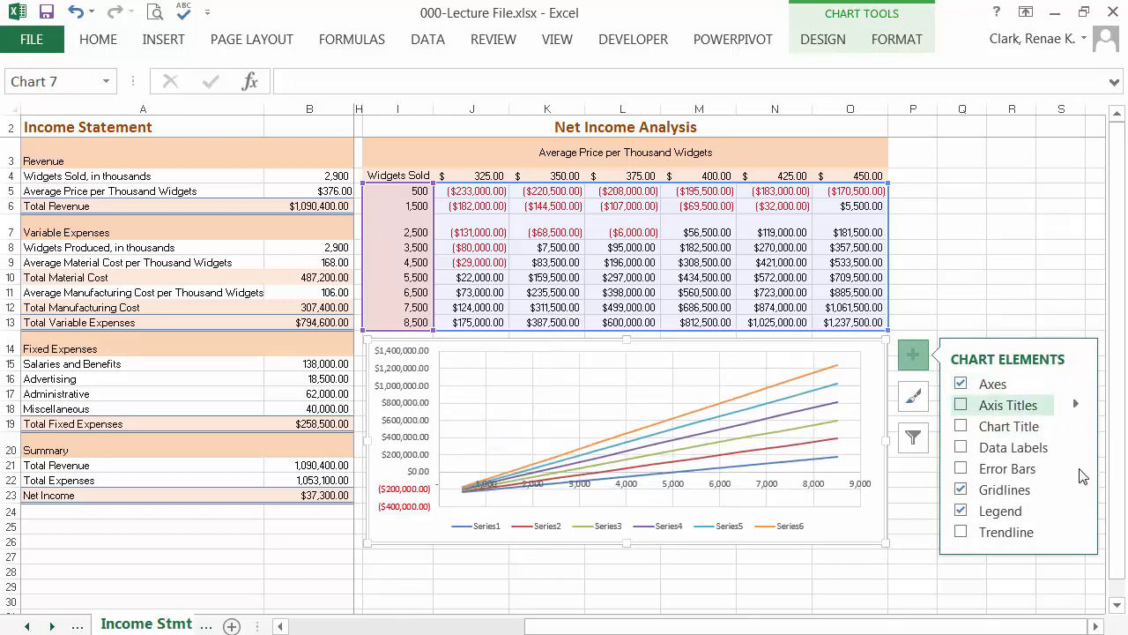
{"action": "left_click", "coordinate": [1075, 510]}
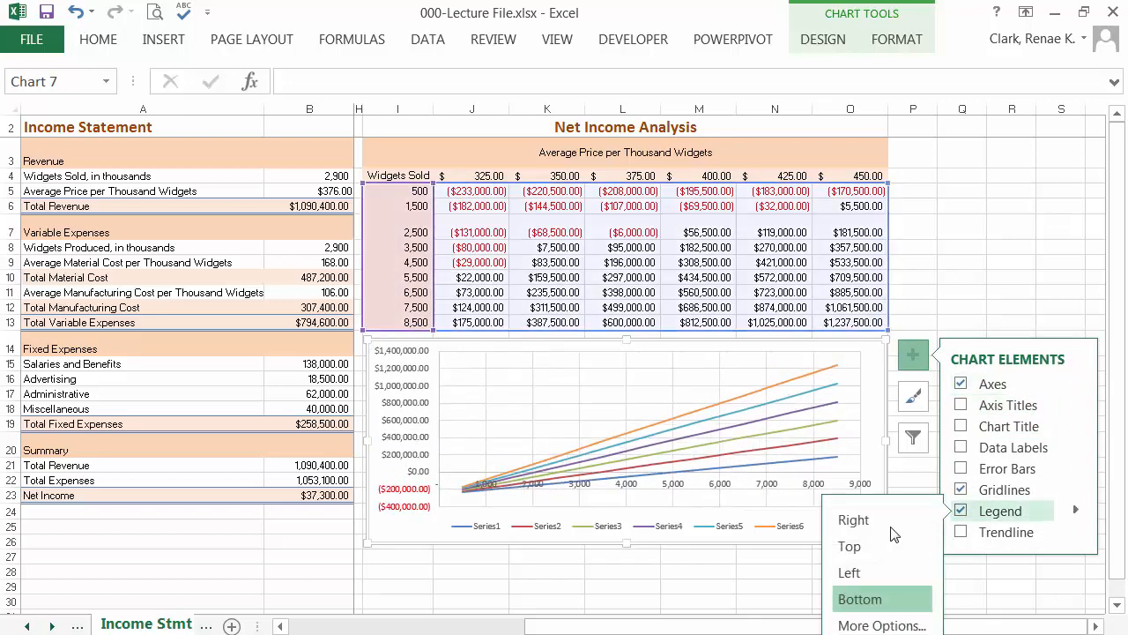
{"action": "left_click", "coordinate": [852, 520]}
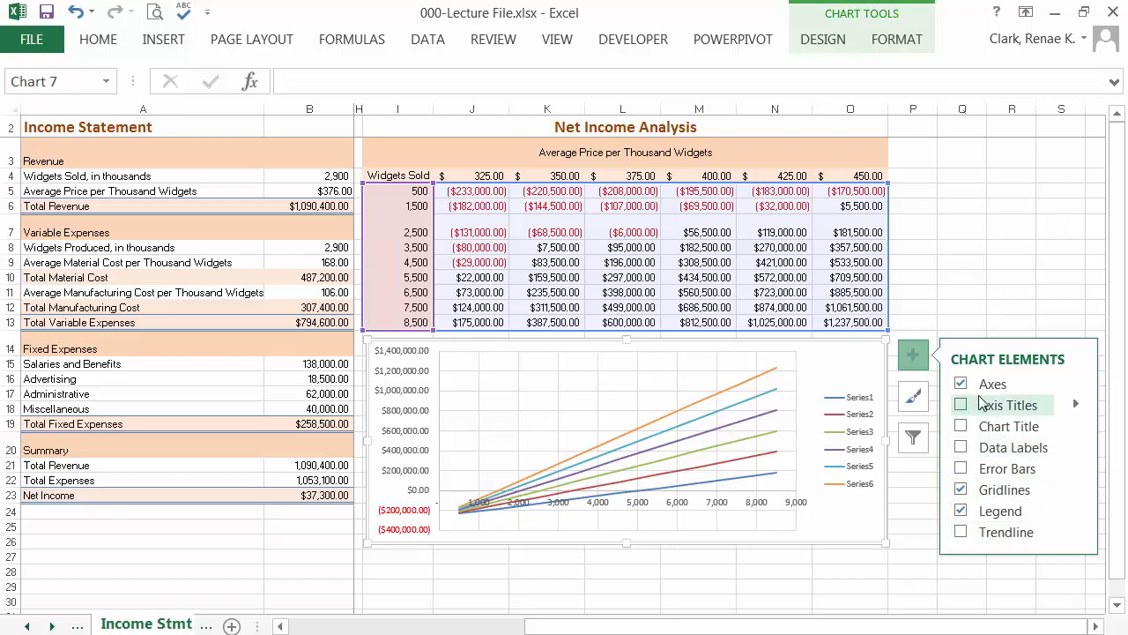
{"action": "mouse_move", "coordinate": [1079, 383]}
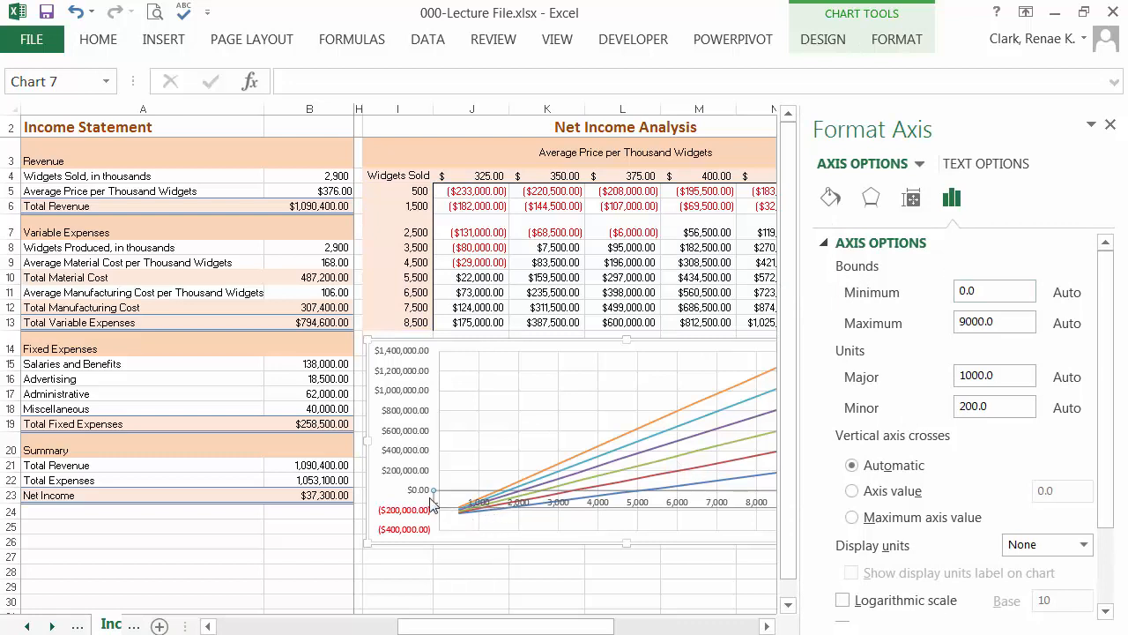
{"action": "mouse_move", "coordinate": [501, 507]}
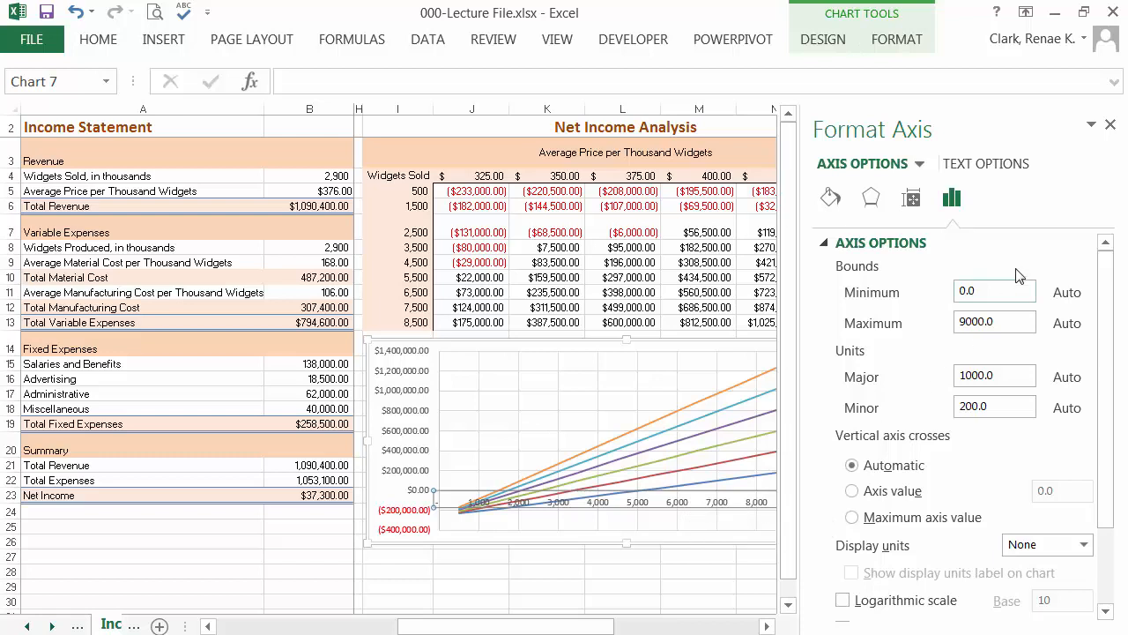
Set the horizontal axis minimum to 500 and maximum to 8,500
{"action": "type", "text": "5"}
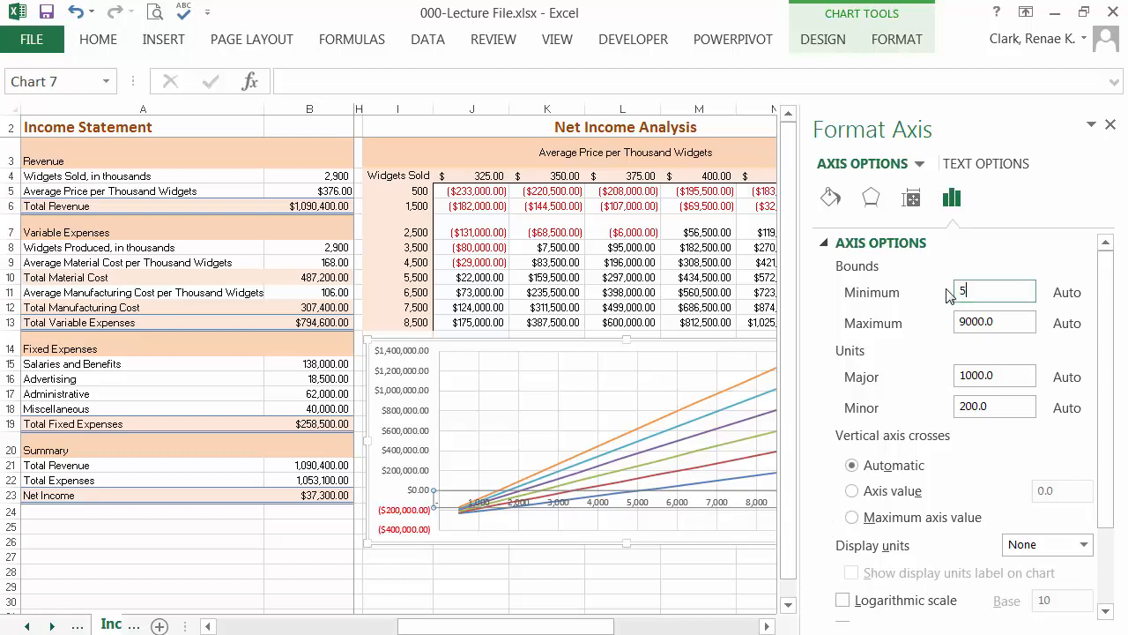
{"action": "type", "text": "00.0"}
{"action": "left_click", "coordinate": [995, 322]}
{"action": "type", "text": "8"}
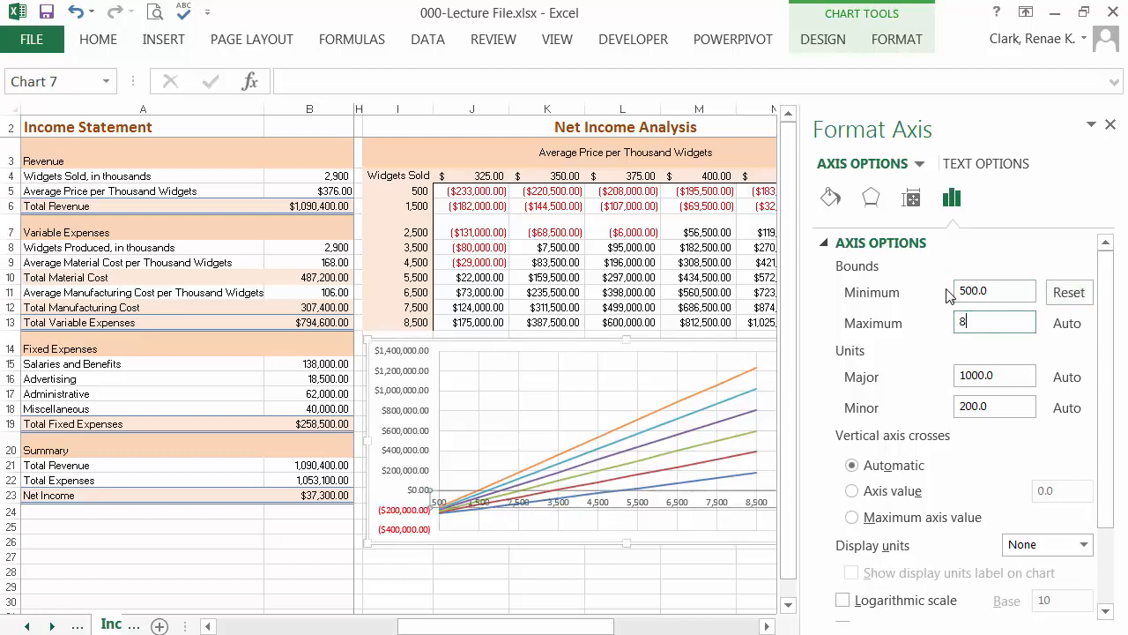
{"action": "type", "text": "500.0"}
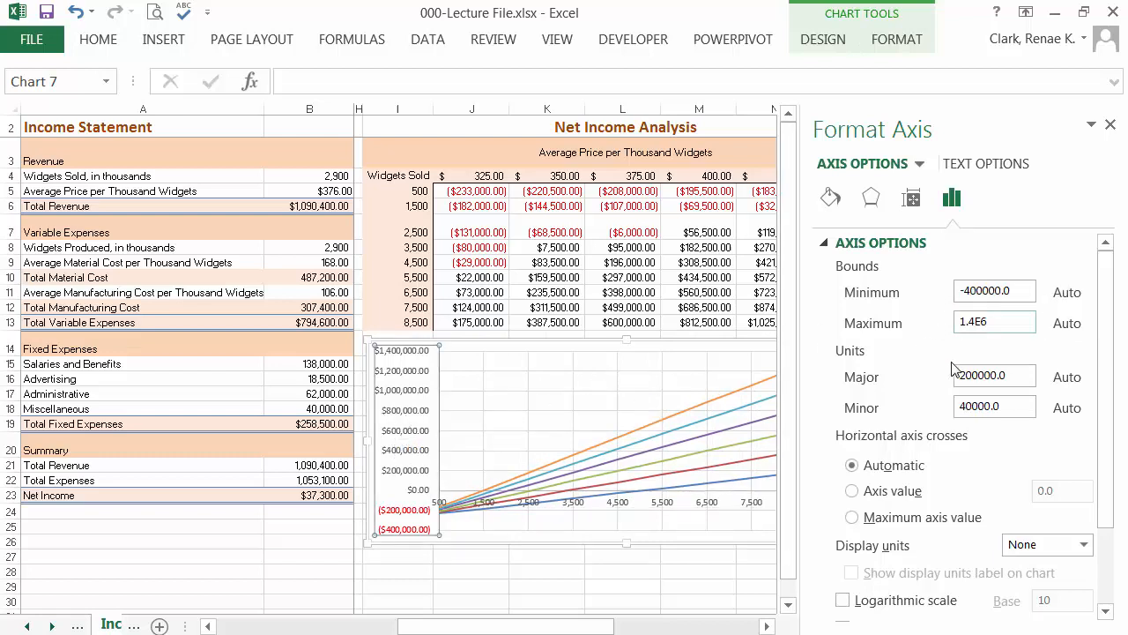
Set the vertical axis minimum to -300,000 and maximum to 1,300,000
{"action": "left_click", "coordinate": [994, 291]}
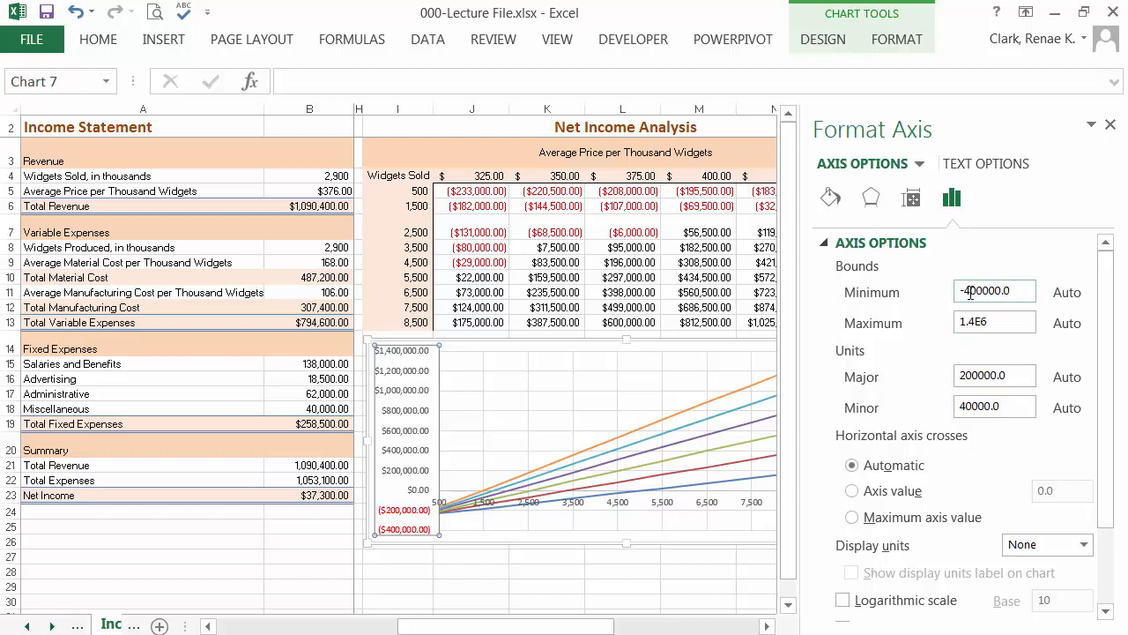
{"action": "type", "text": "-00000.0"}
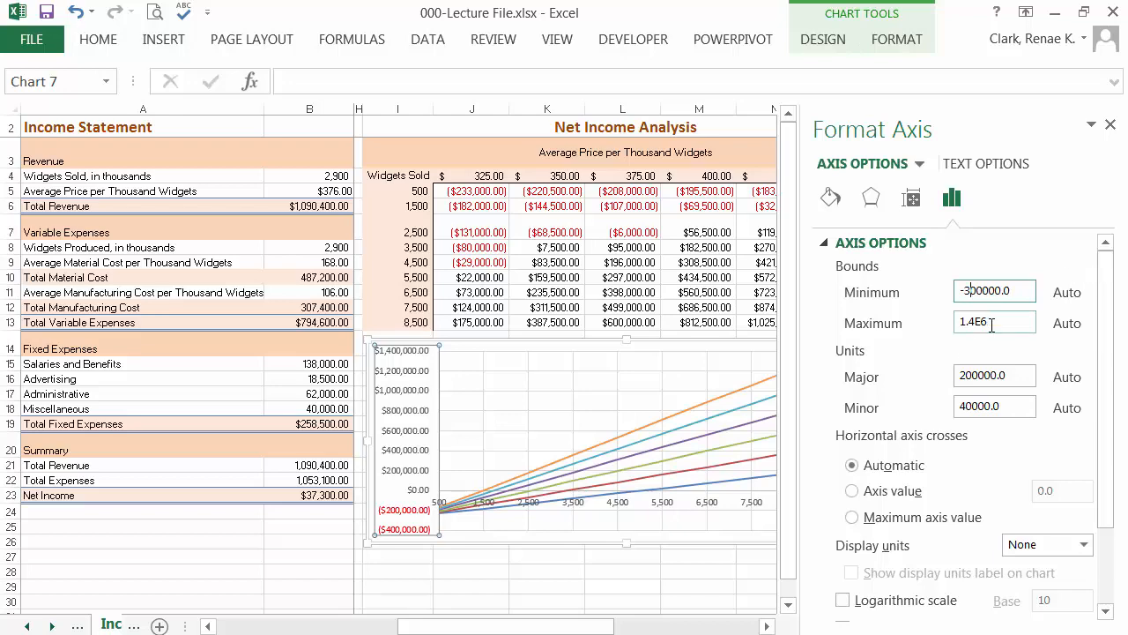
{"action": "type", "text": "1."}
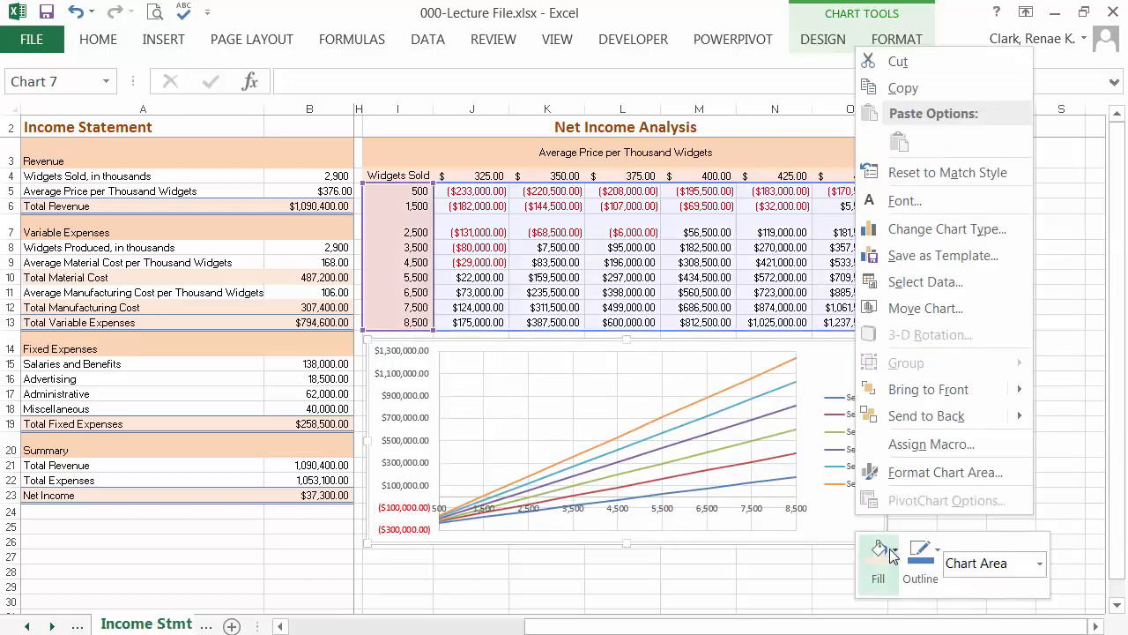
Fill the chart area with a light orange from the mini toolbar
{"action": "left_click", "coordinate": [879, 551]}
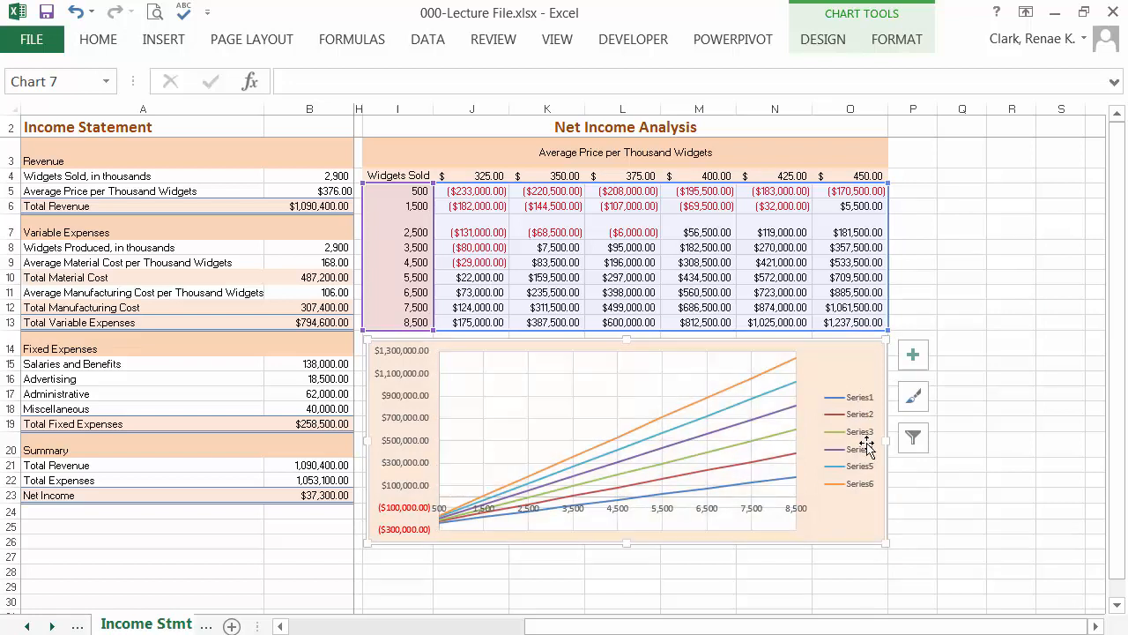
{"action": "mouse_move", "coordinate": [864, 491]}
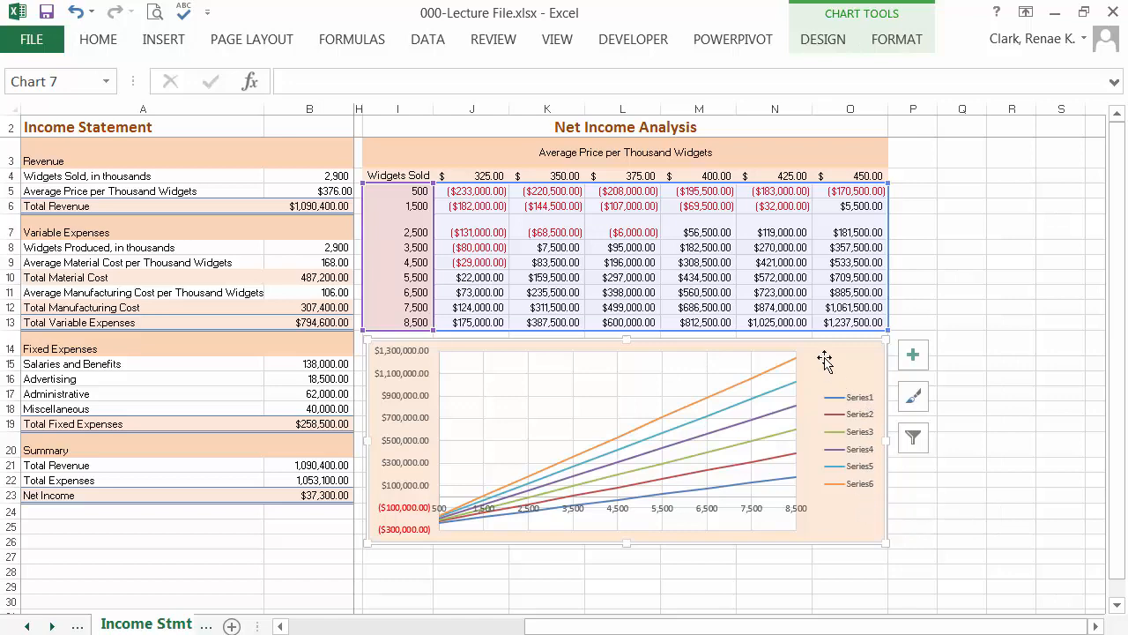
{"action": "left_click", "coordinate": [822, 39]}
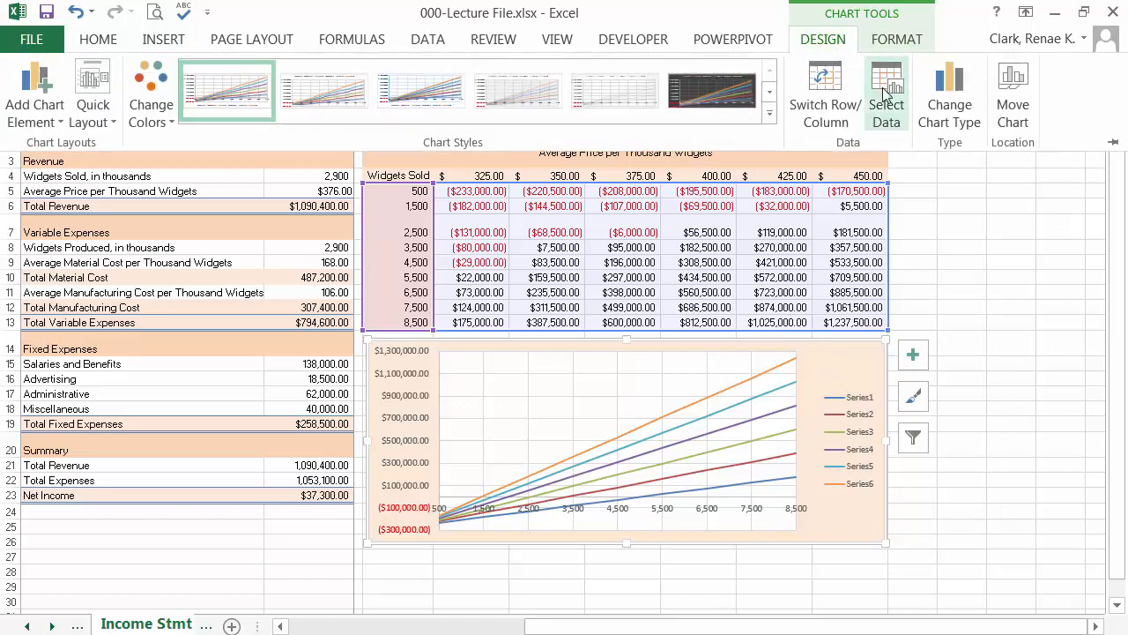
In Select Data, name each series from its row-4 price cell, starting with $325.00
{"action": "left_click", "coordinate": [885, 92]}
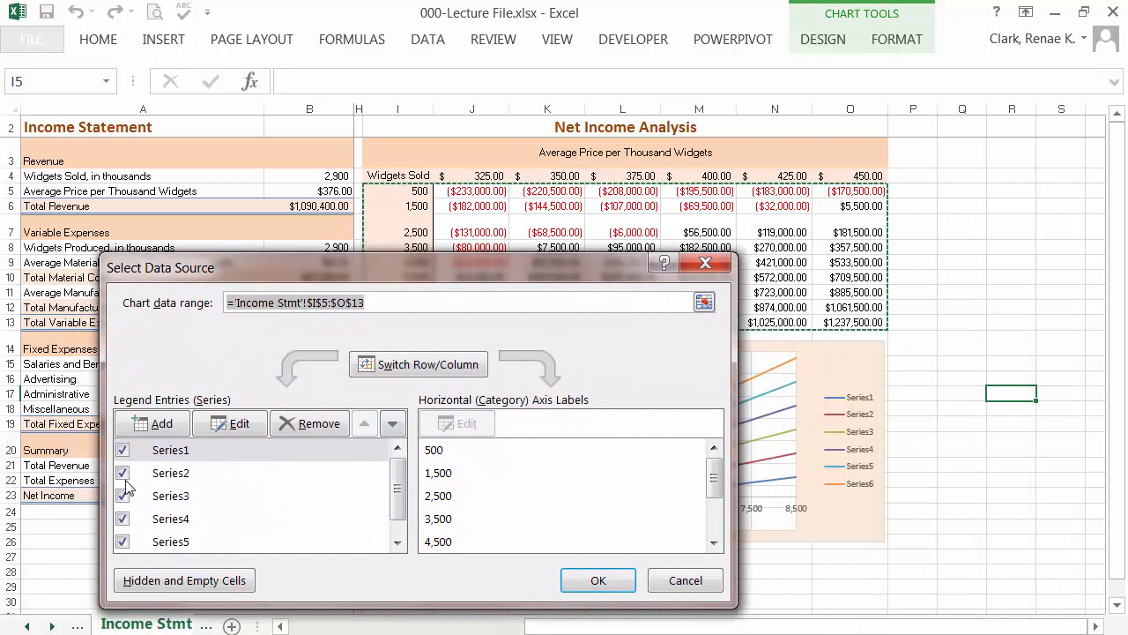
{"action": "left_click", "coordinate": [170, 449]}
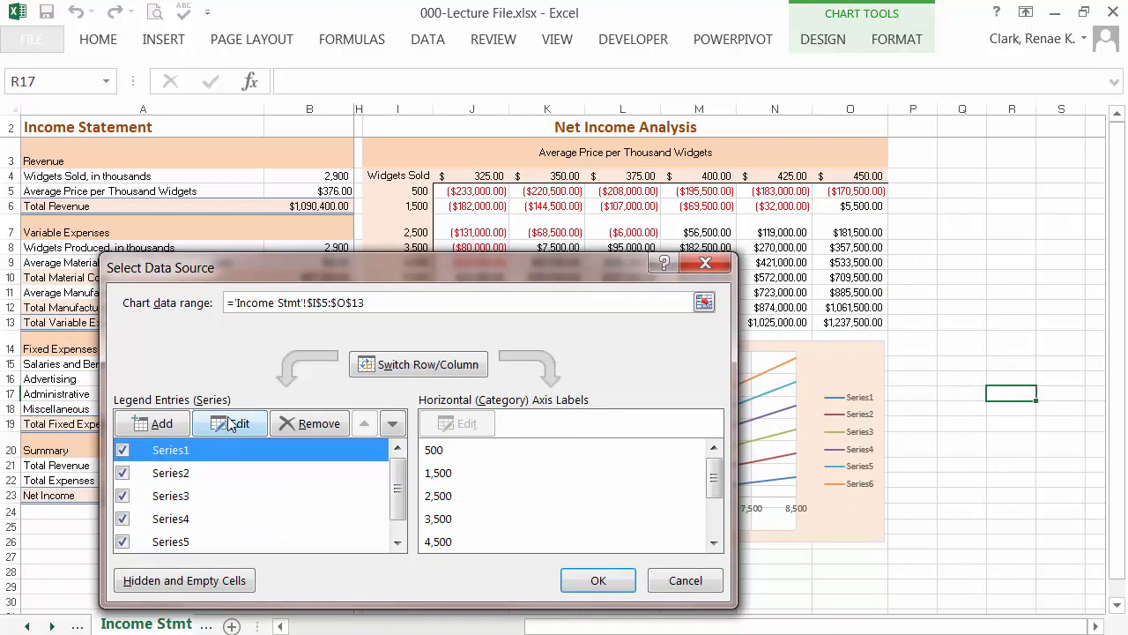
{"action": "left_click", "coordinate": [229, 423]}
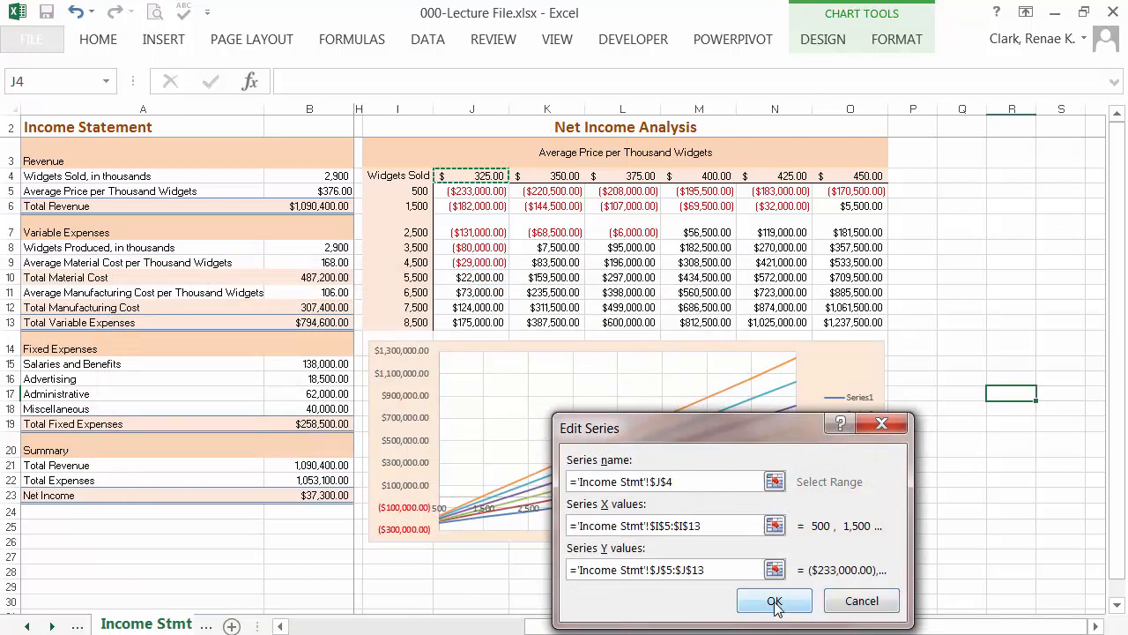
{"action": "left_click", "coordinate": [774, 600]}
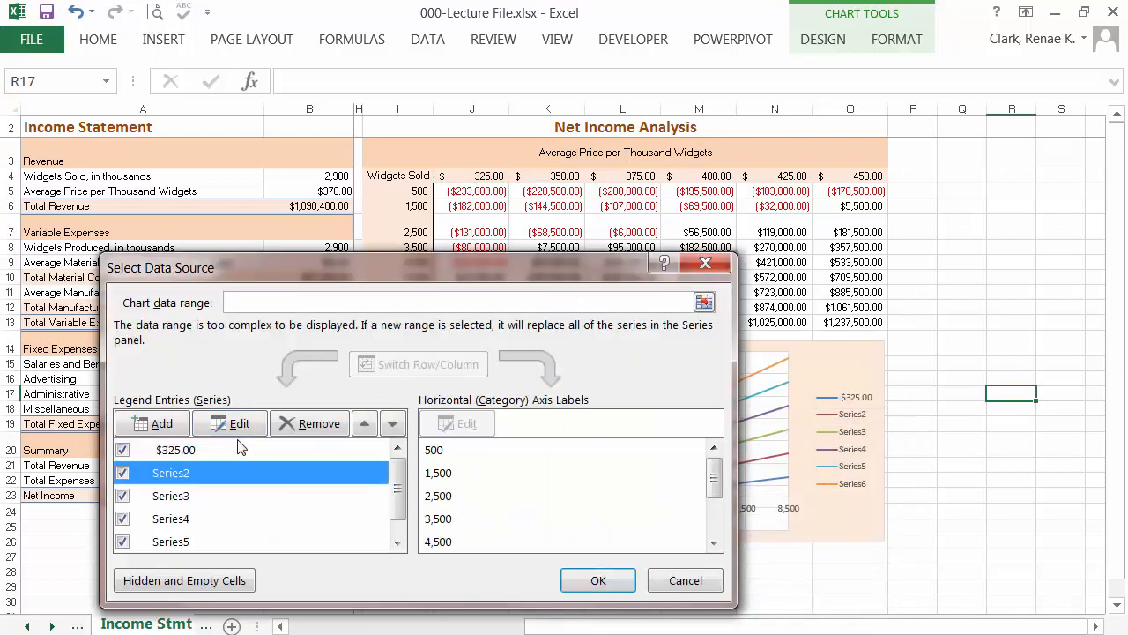
{"action": "left_click", "coordinate": [229, 423]}
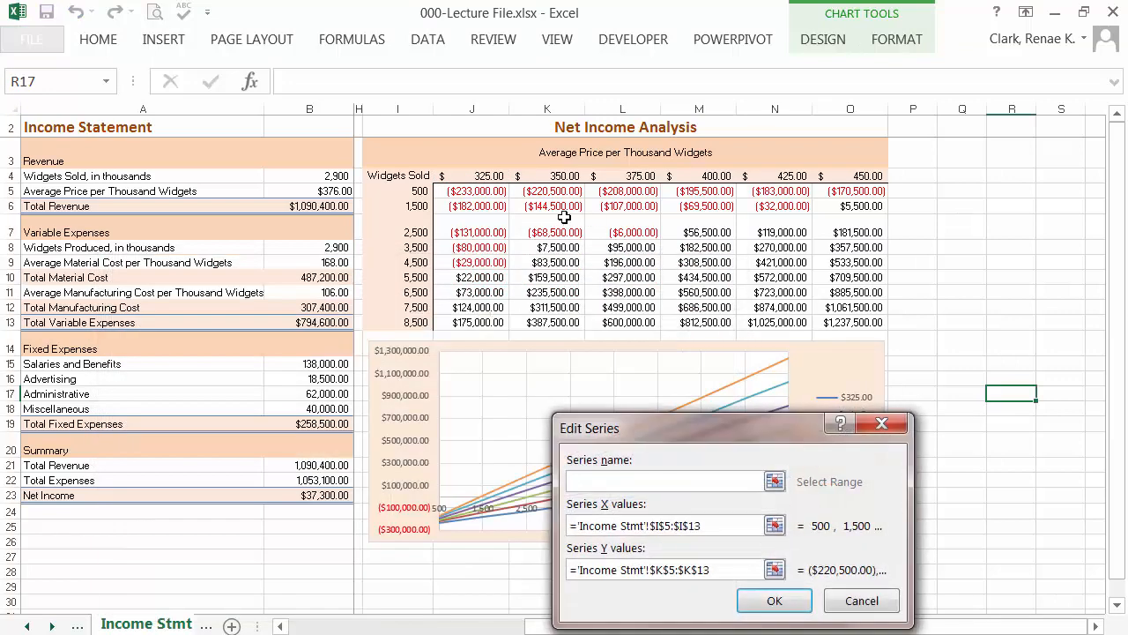
{"action": "left_click", "coordinate": [775, 600]}
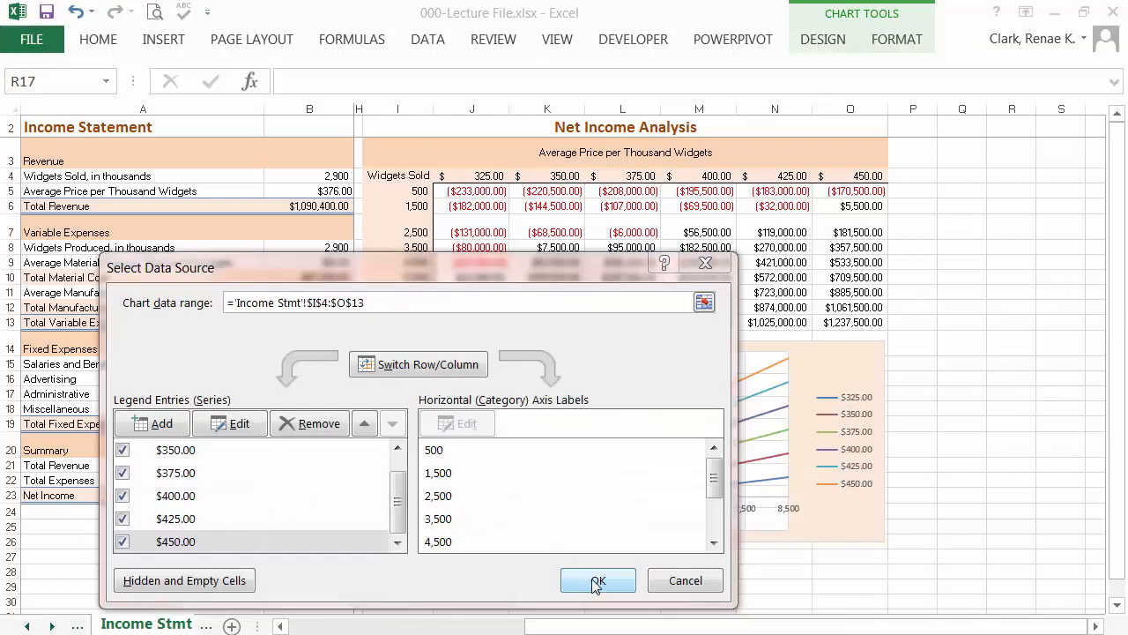
{"action": "left_click", "coordinate": [597, 580]}
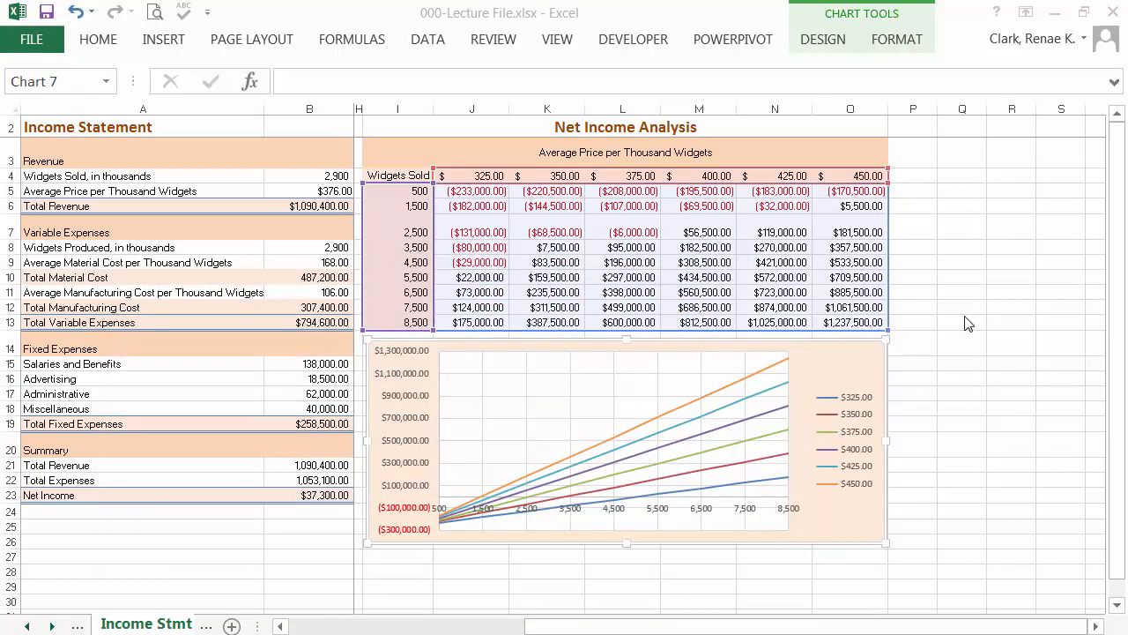